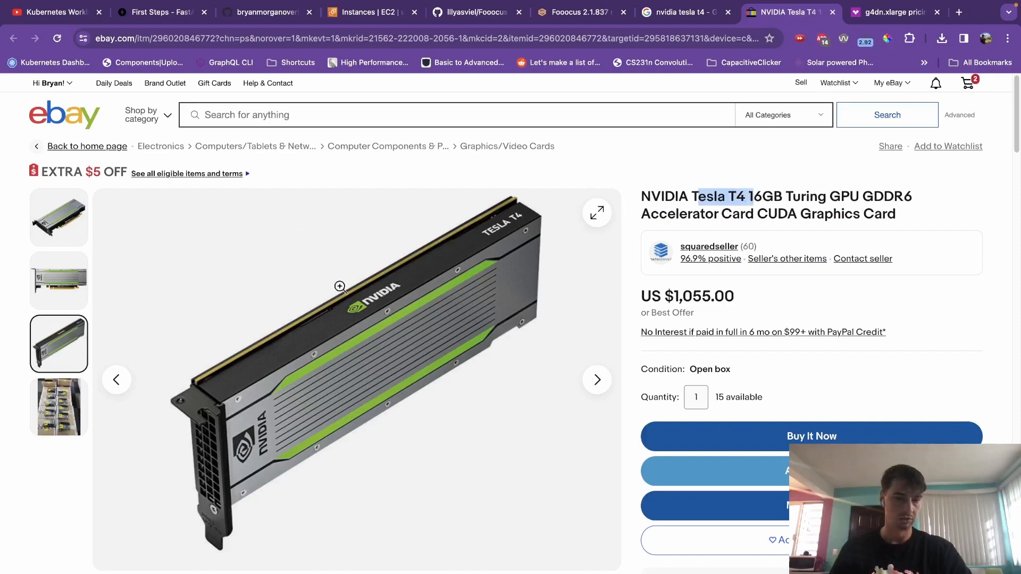
mouse_move(522, 249)
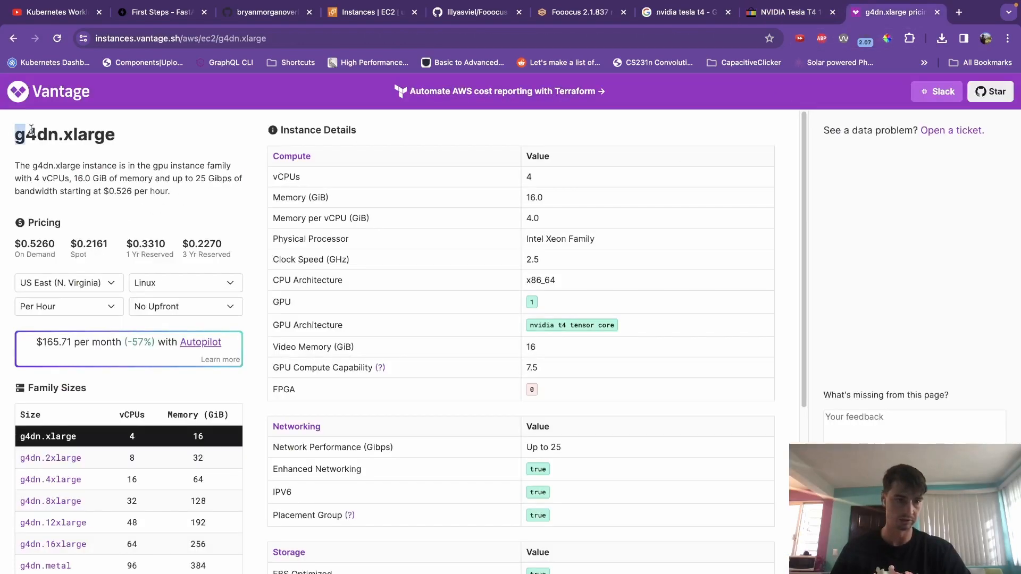
Step: Highlight the g4dn.xlarge instance type and its 16.0 GiB memory value
double_click(86, 134)
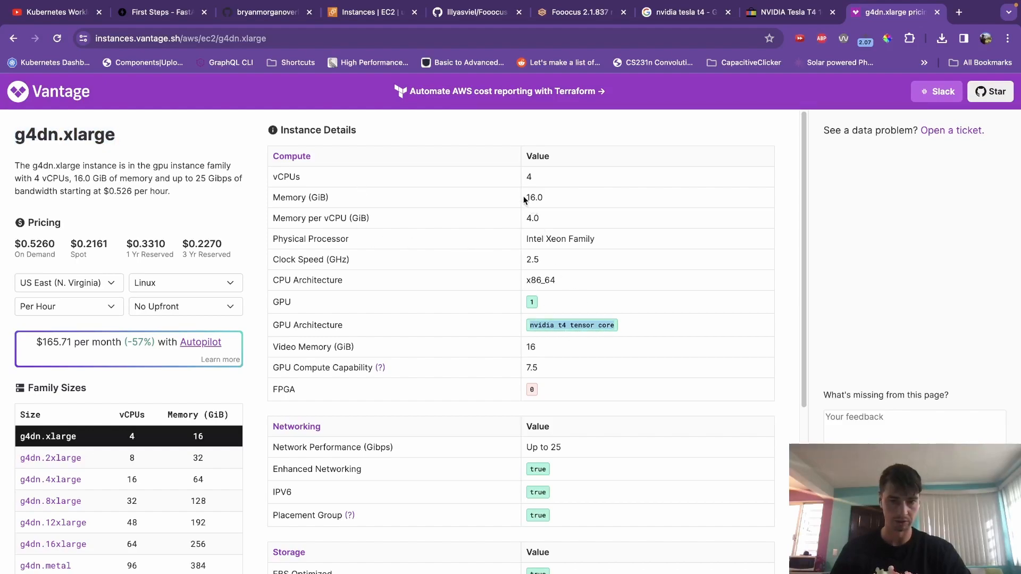
double_click(533, 197)
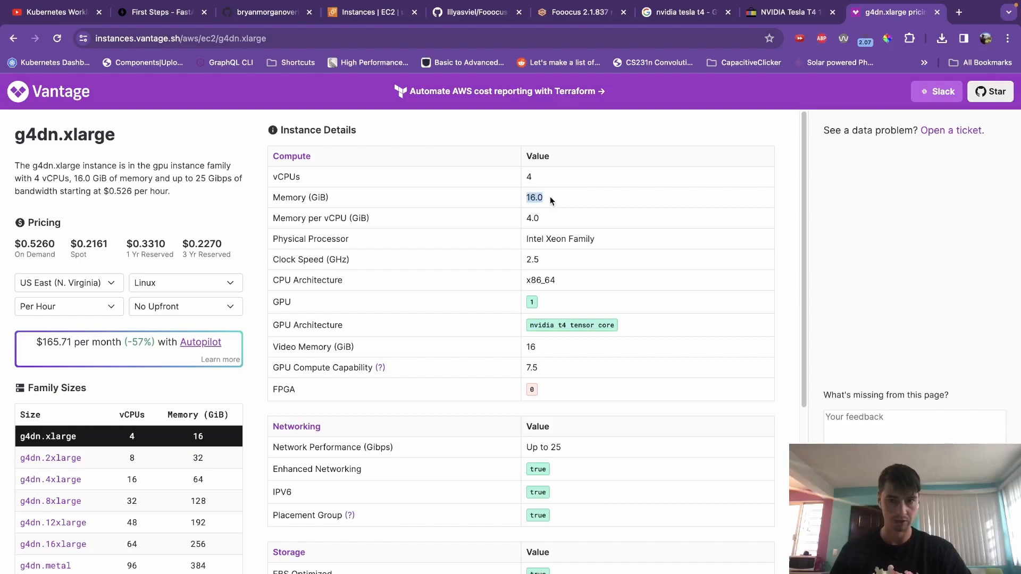
left_click(580, 12)
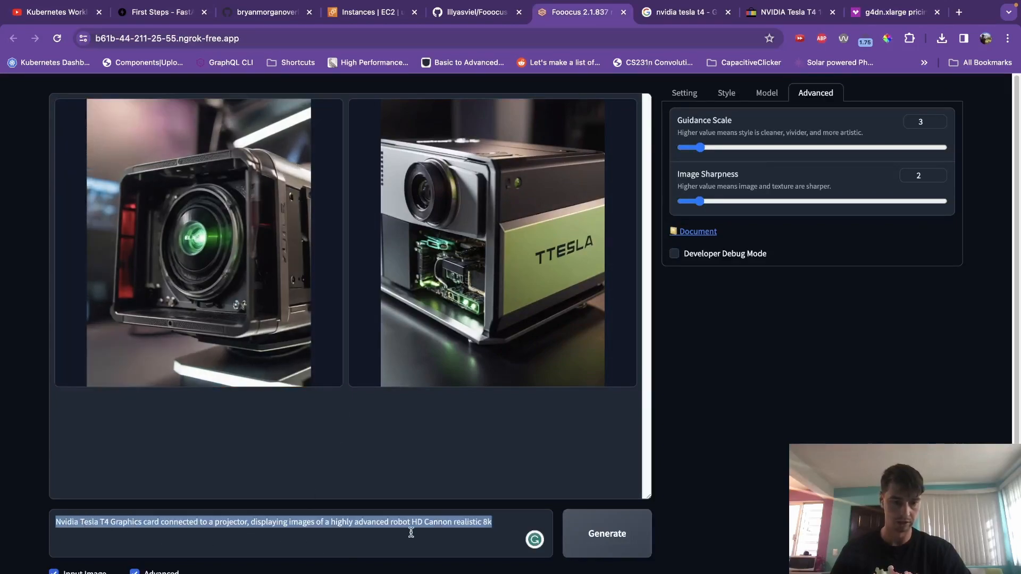
Step: Scroll the Fooocus README to Installing Fooocus, then switch to the EC2 Dashboard
scroll("down", 3)
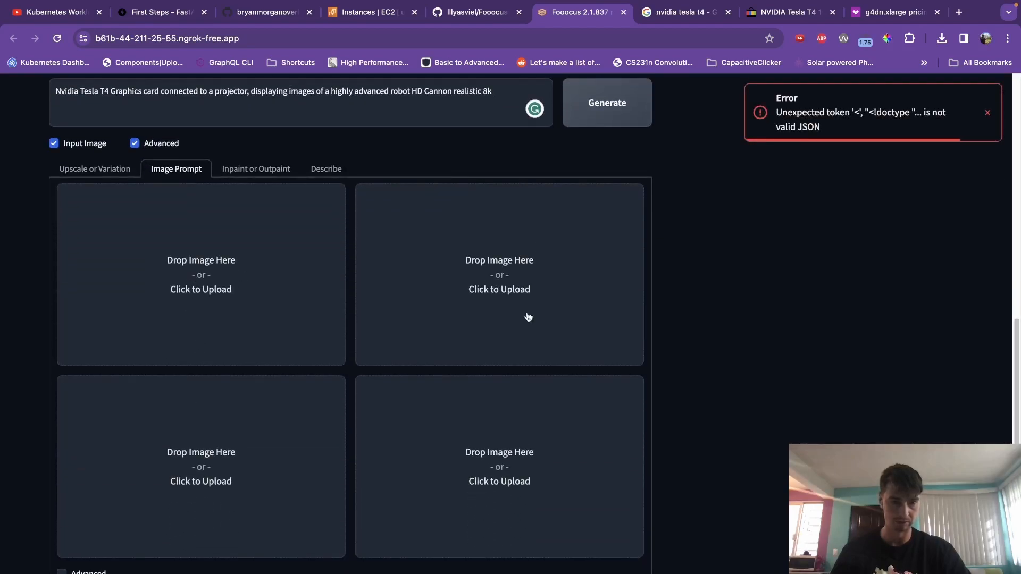
left_click(256, 168)
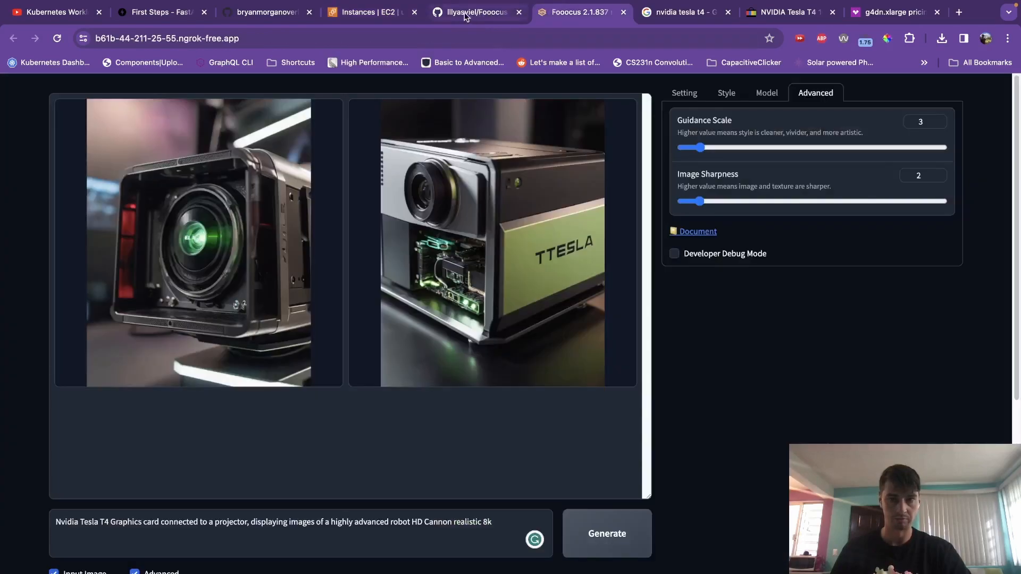
left_click(491, 240)
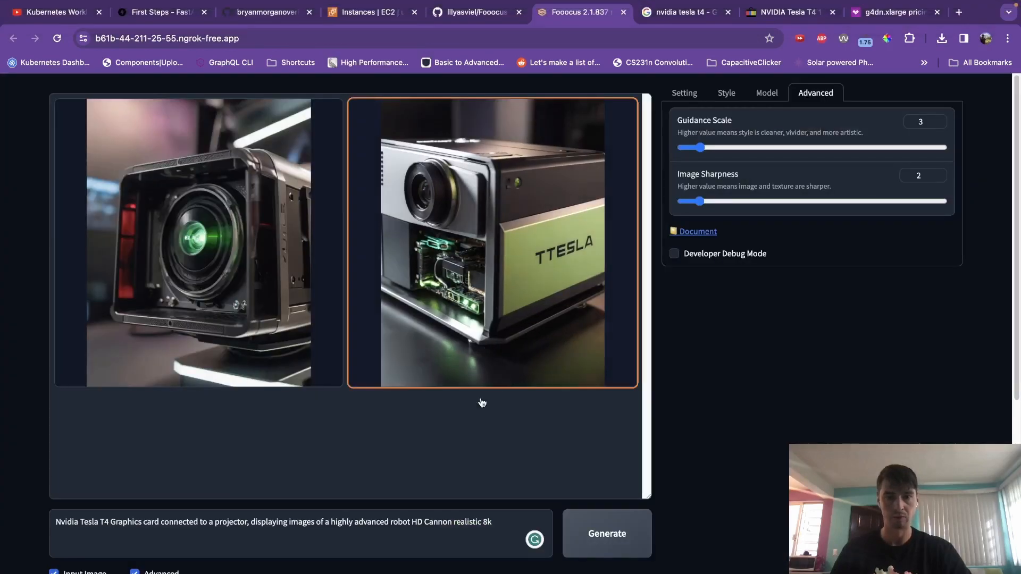
left_click(475, 11)
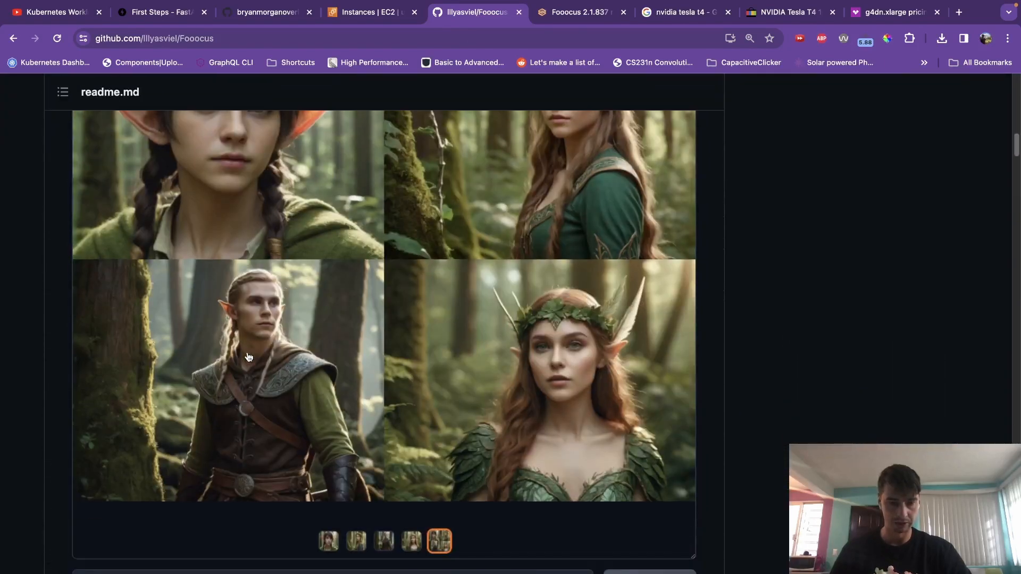
scroll("down", 3)
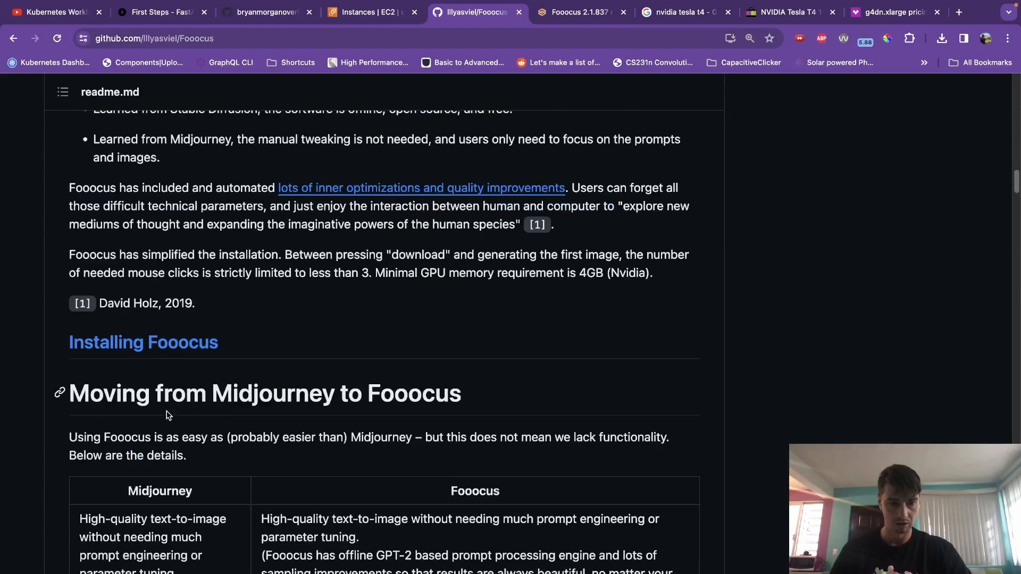
scroll("down", 3)
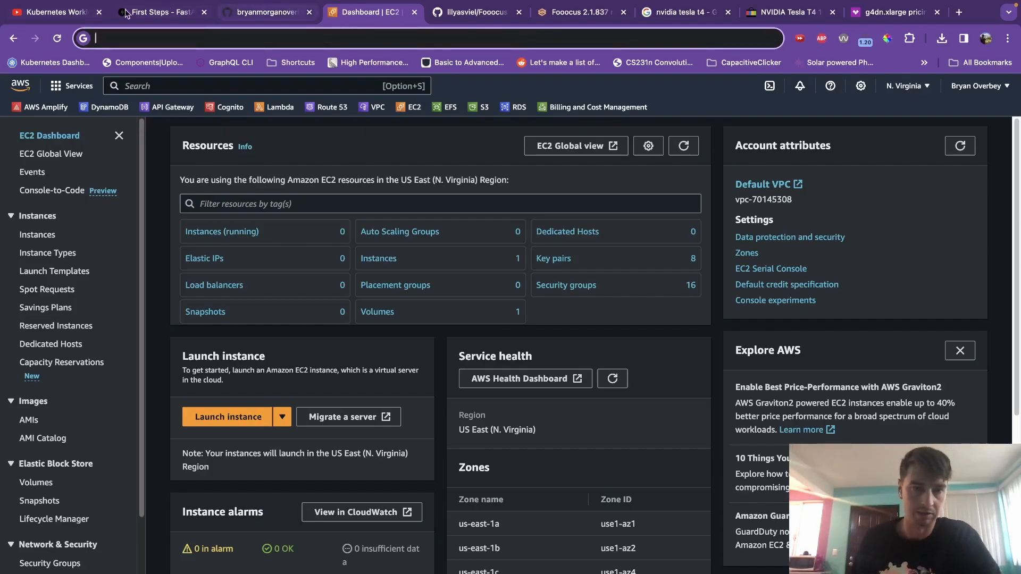
Step: Confirm the US East (N. Virginia) region and start launching a new instance
left_click(904, 85)
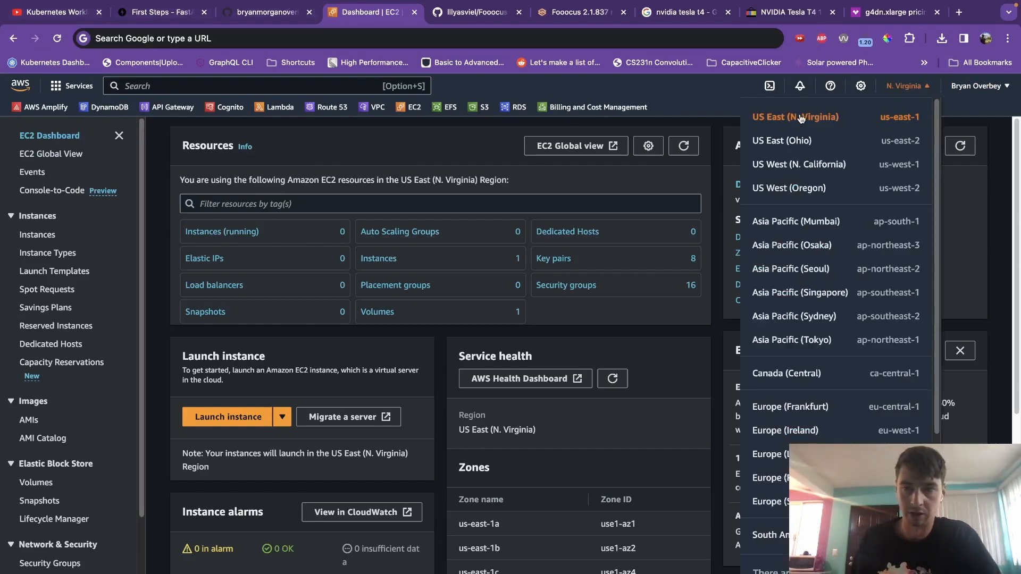
mouse_move(703, 99)
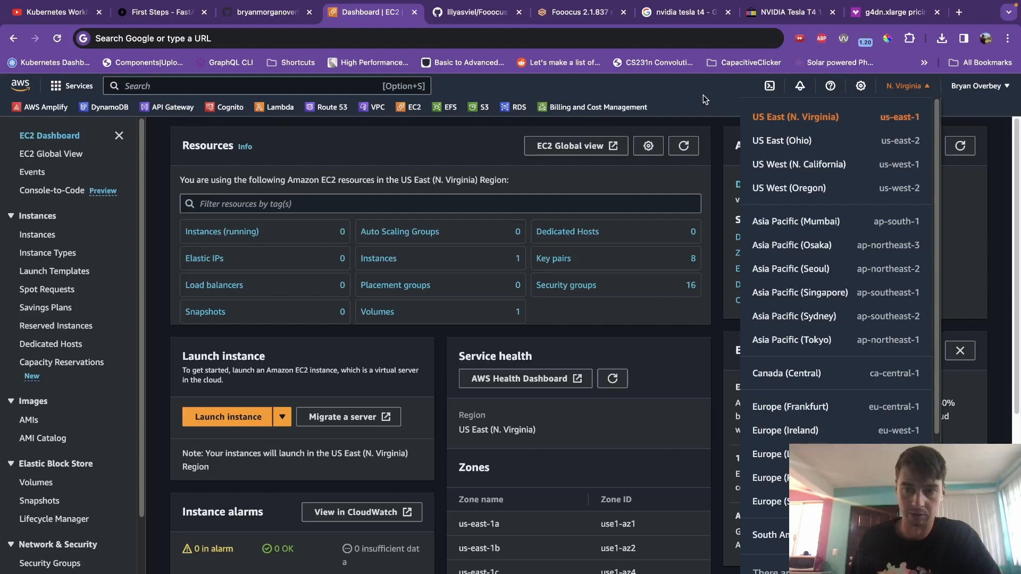
mouse_move(710, 102)
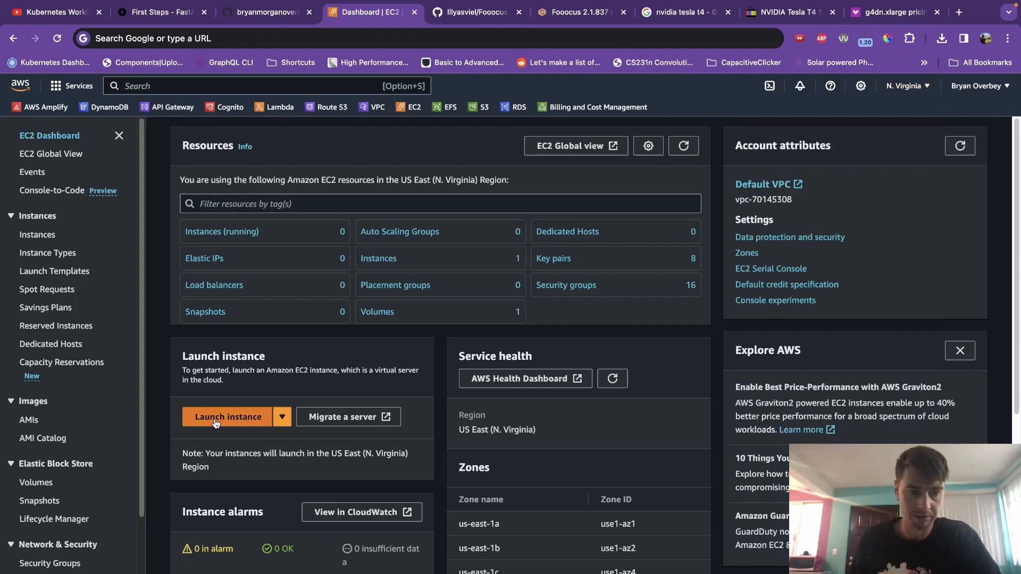
left_click(228, 417)
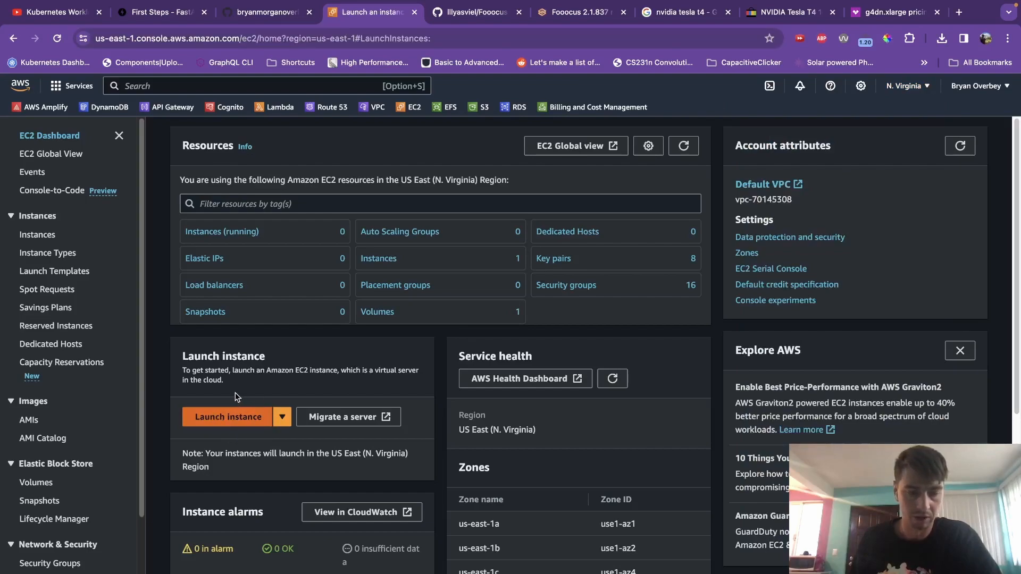
Step: Choose the Deep Learning OSS Nvidia Driver AMI GPU PyTorch 2.0.1 (Amazon Linux 2) image
left_click(227, 417)
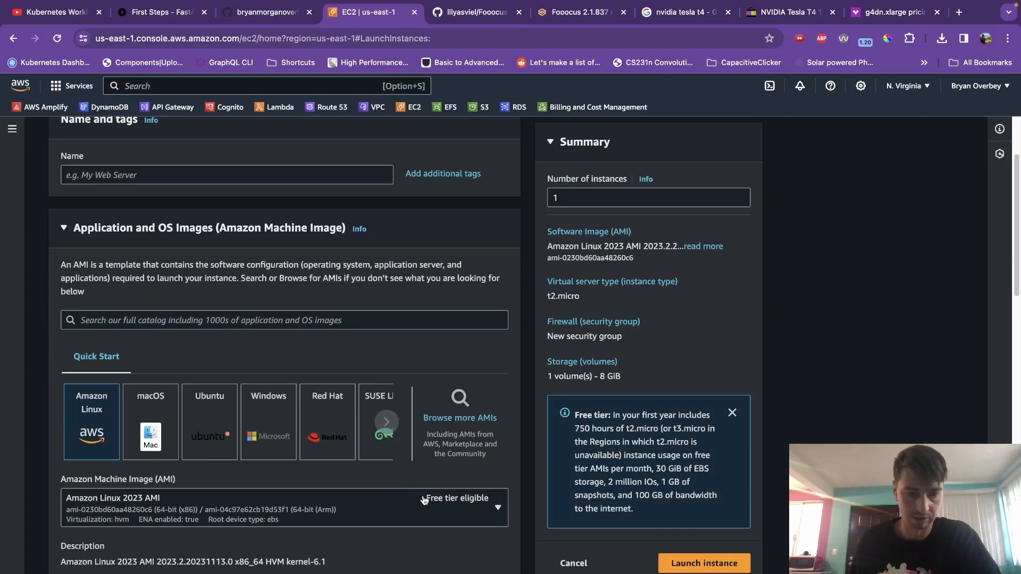
left_click(283, 507)
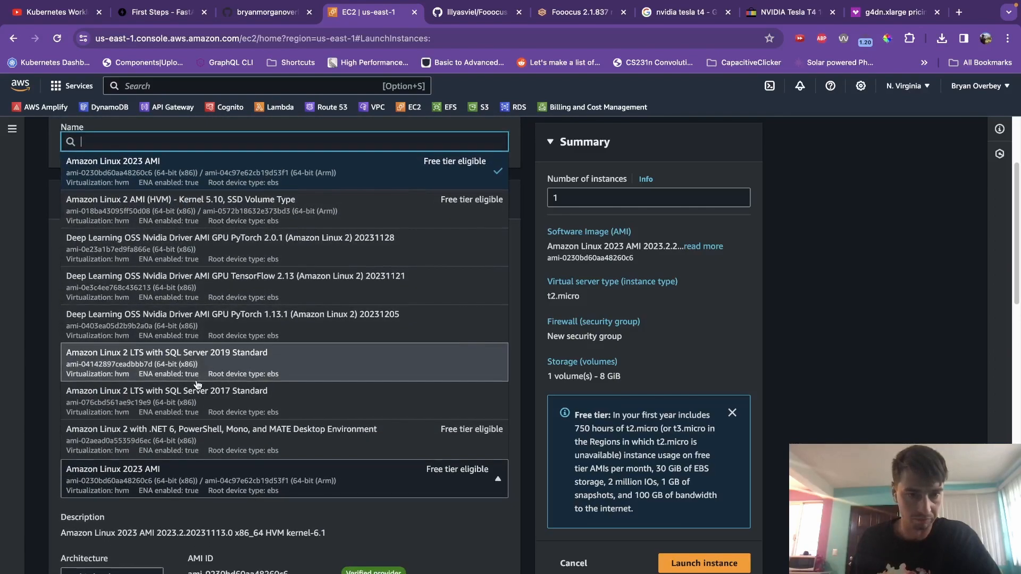
scroll("down", 3)
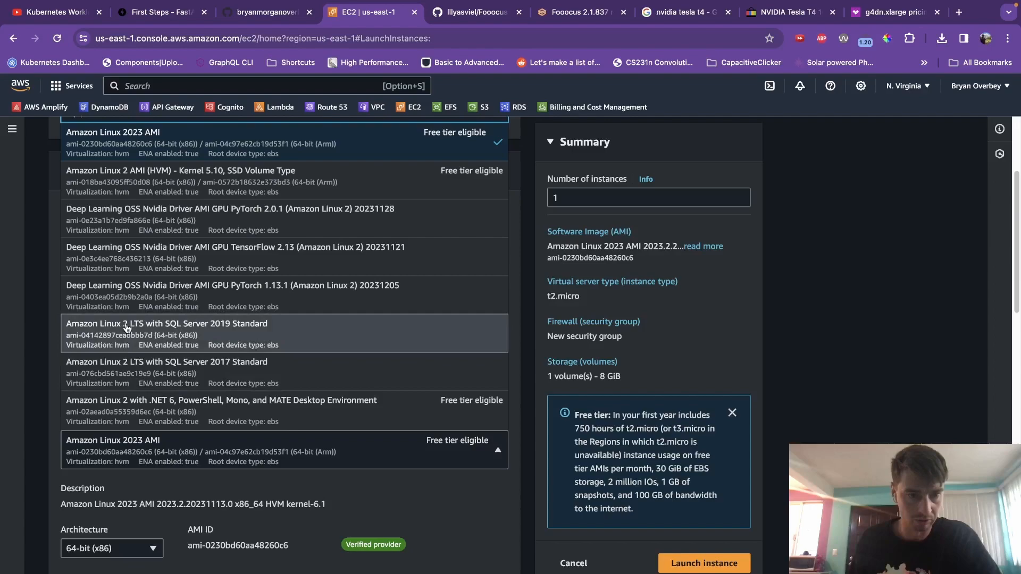
mouse_move(202, 220)
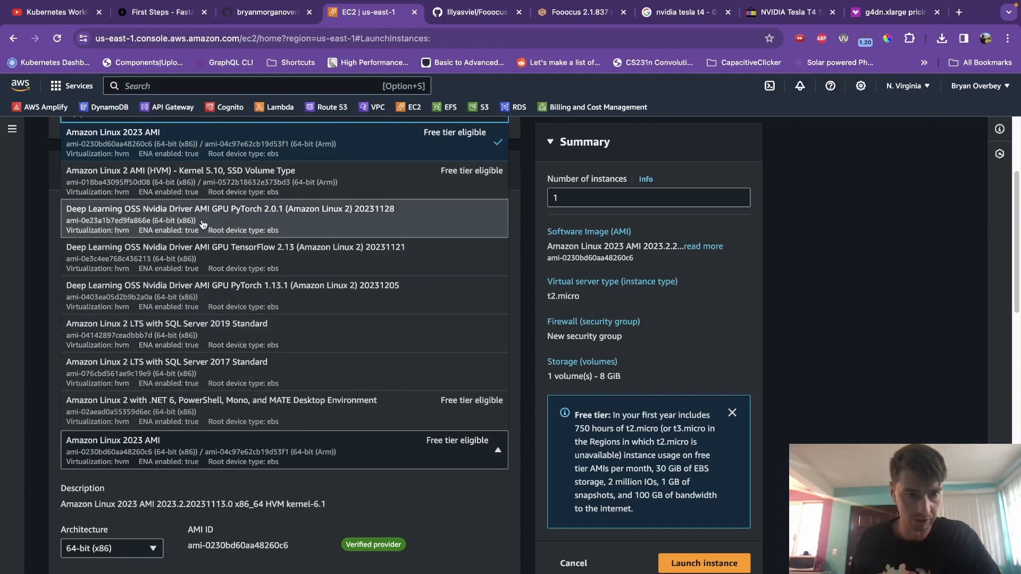
mouse_move(252, 218)
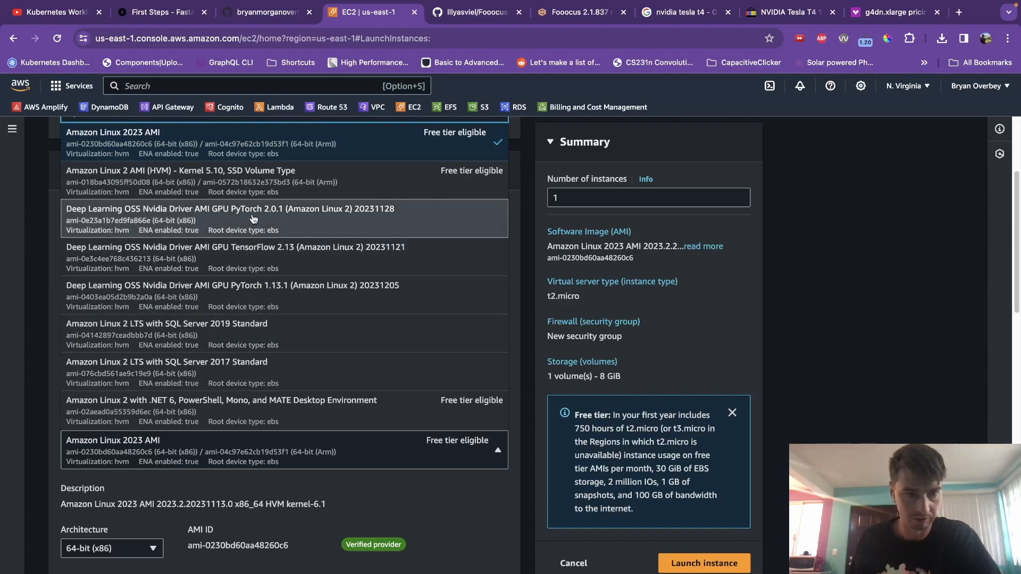
left_click(229, 209)
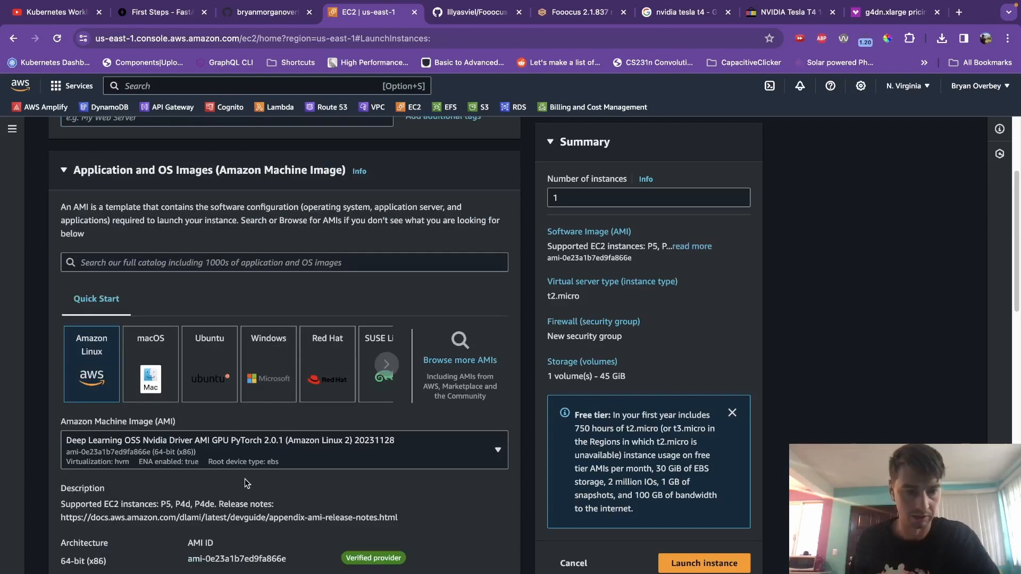
scroll("down", 3)
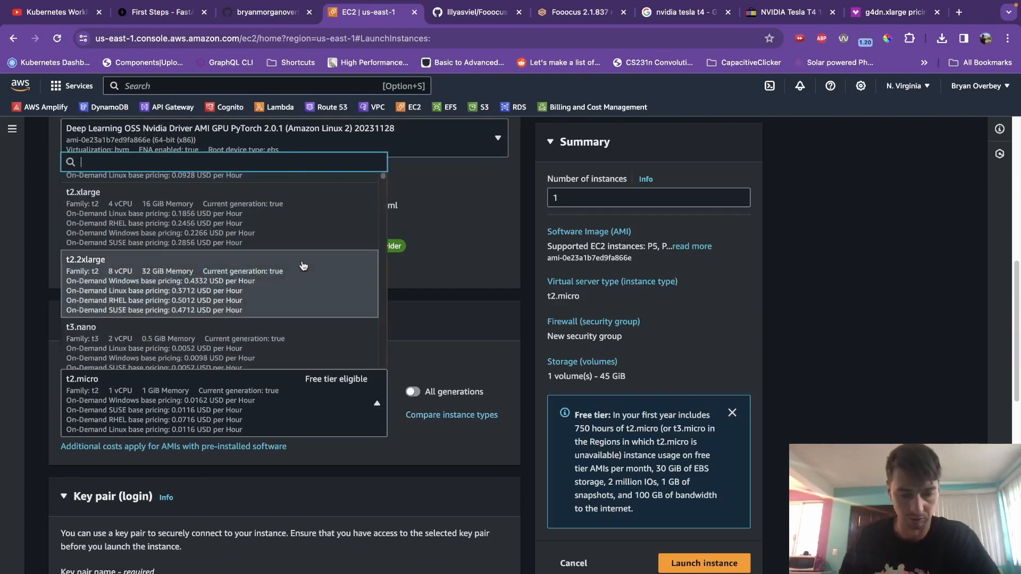
Step: Search 'g4d' and pick g4dn.xlarge as the instance type
type("g4d")
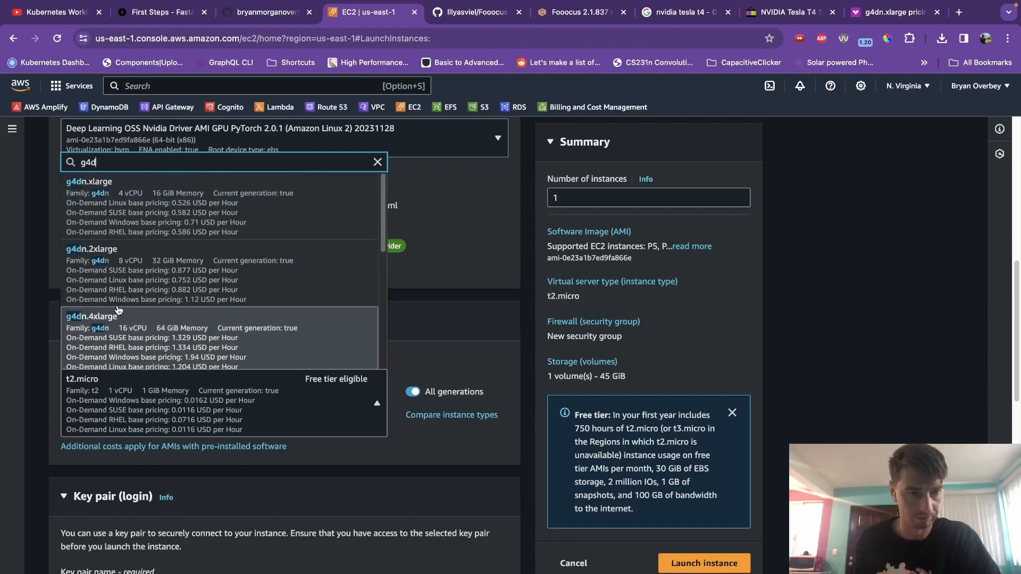
left_click(89, 182)
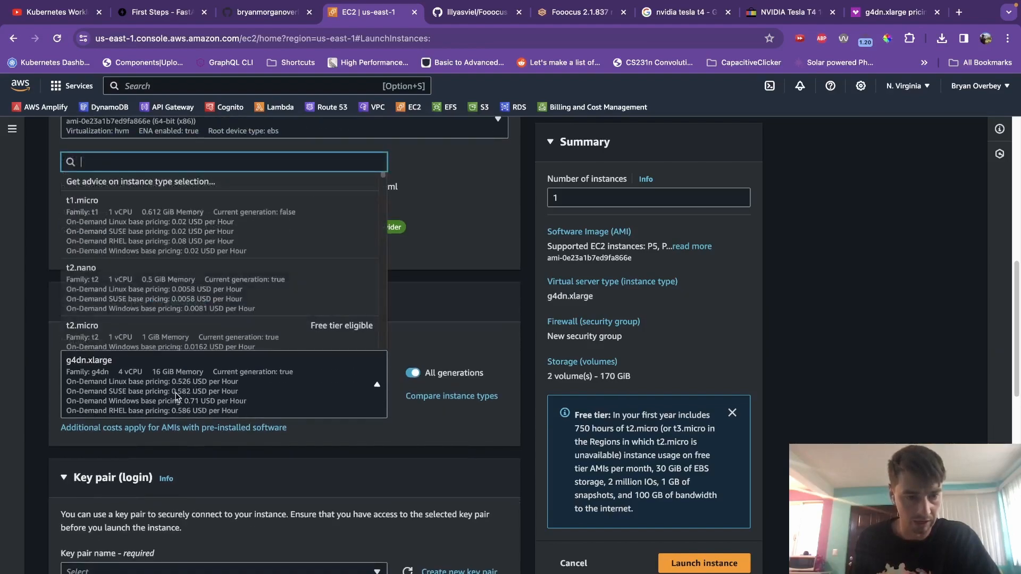
left_click(301, 395)
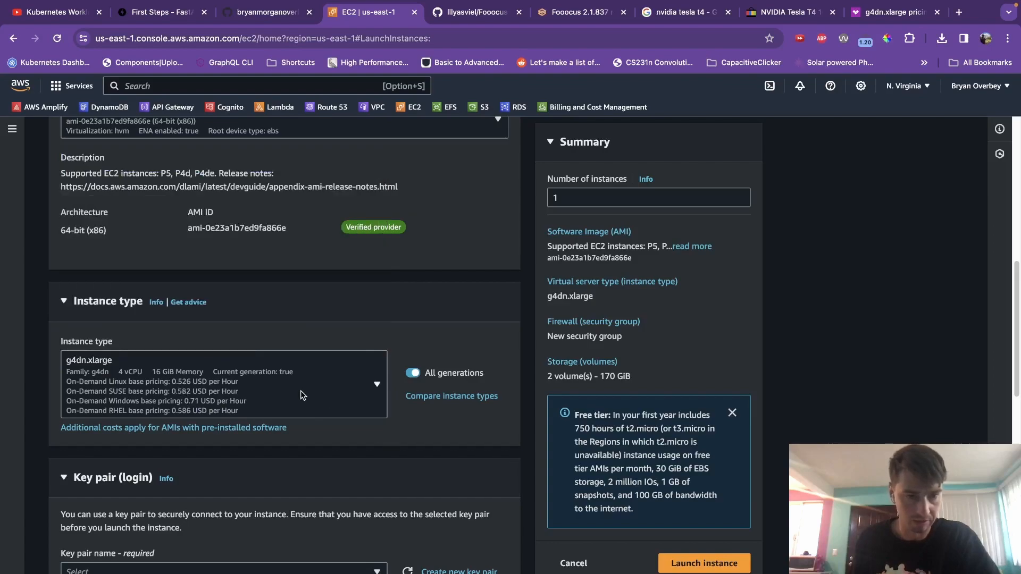
mouse_move(306, 392)
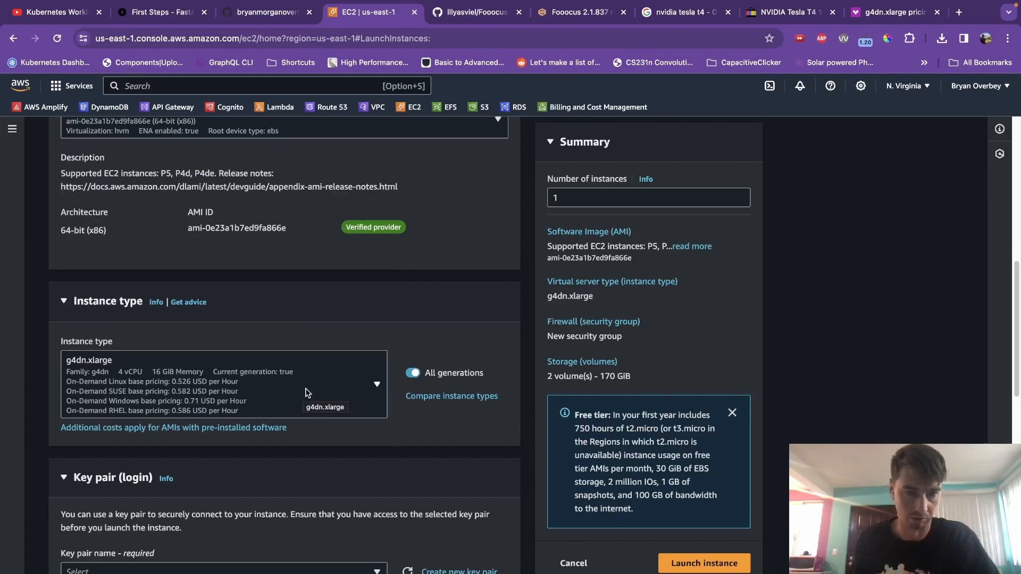
scroll("down", 3)
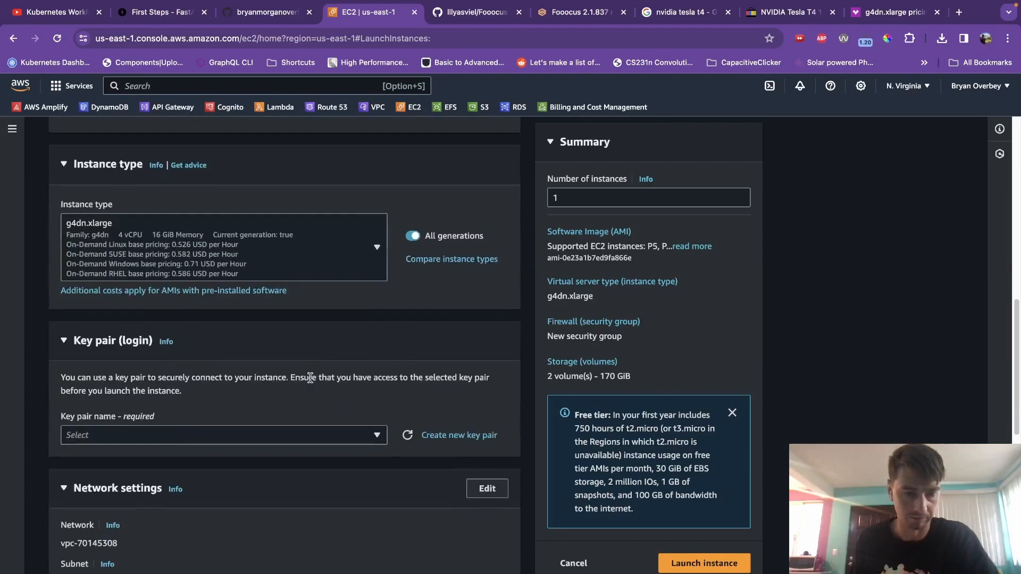
mouse_move(319, 355)
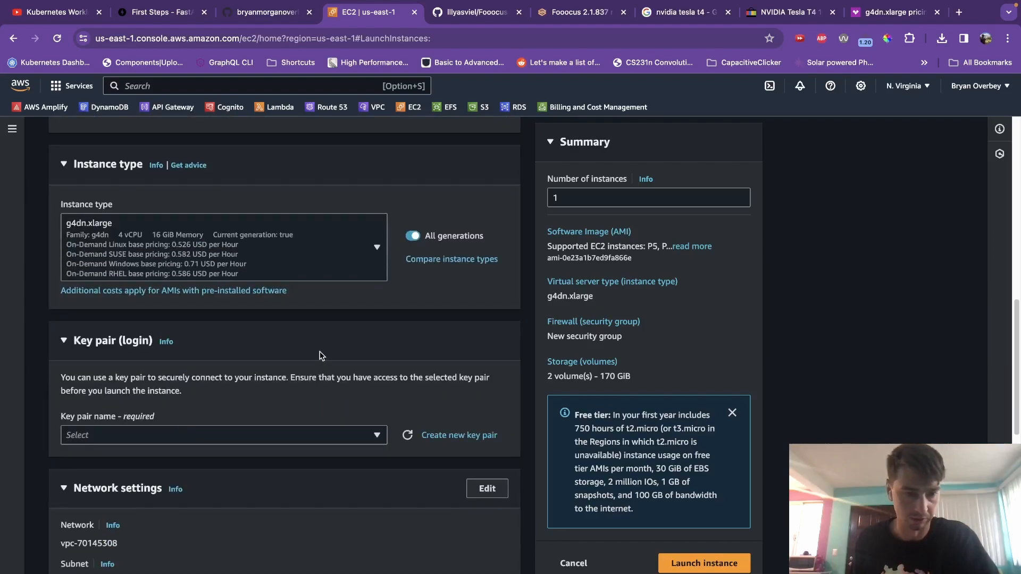
scroll("down", 3)
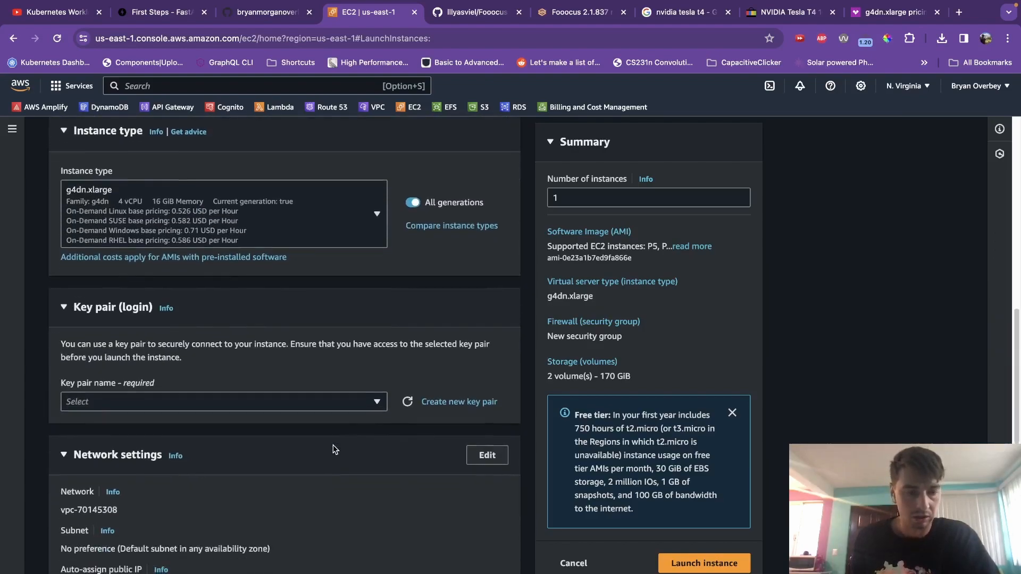
Step: Select the existing fooocus key pair, dismissing the Create key pair dialog
left_click(223, 401)
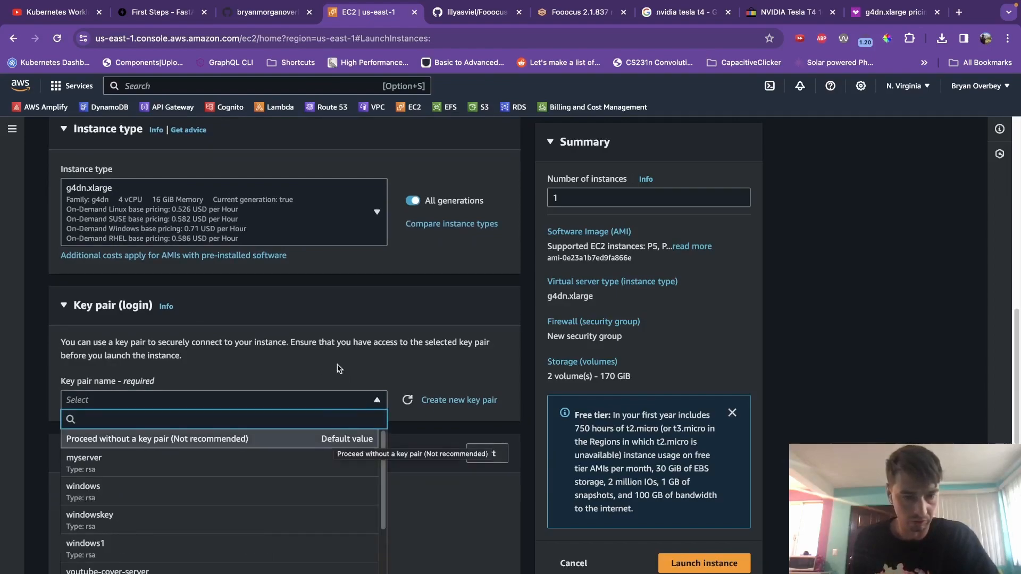
scroll("down", 3)
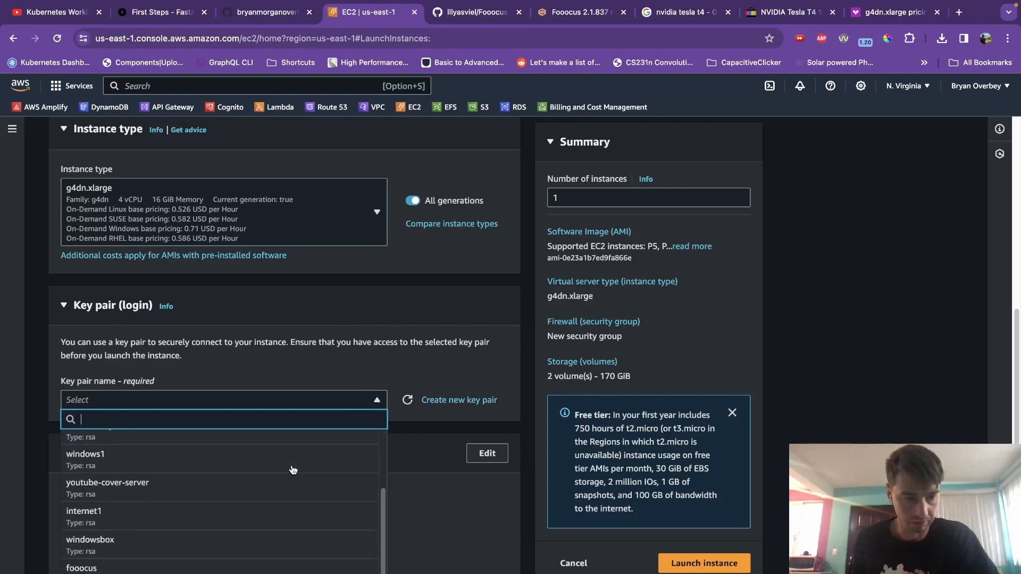
left_click(81, 567)
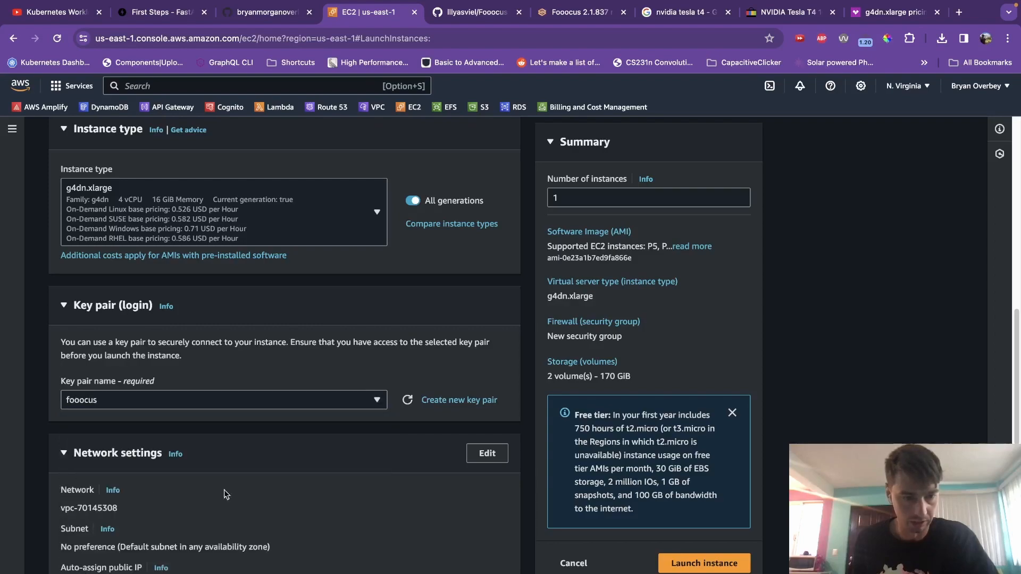
left_click(458, 399)
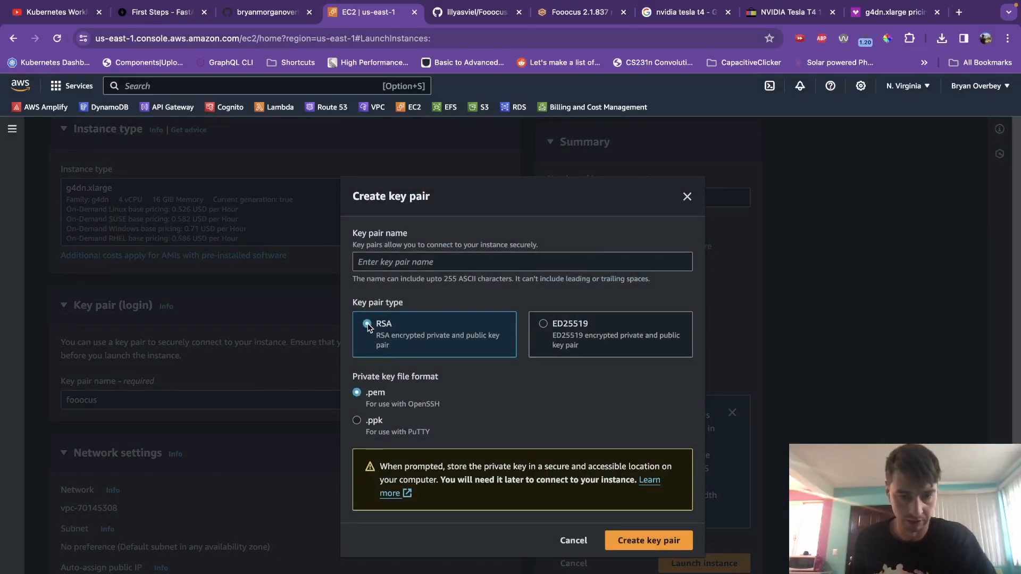
left_click(521, 262)
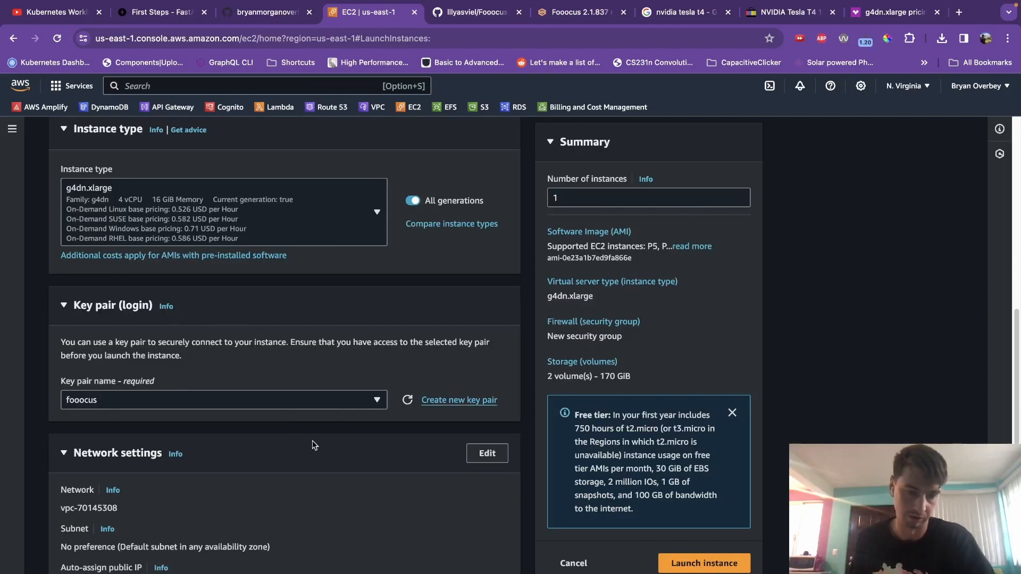
scroll("down", 3)
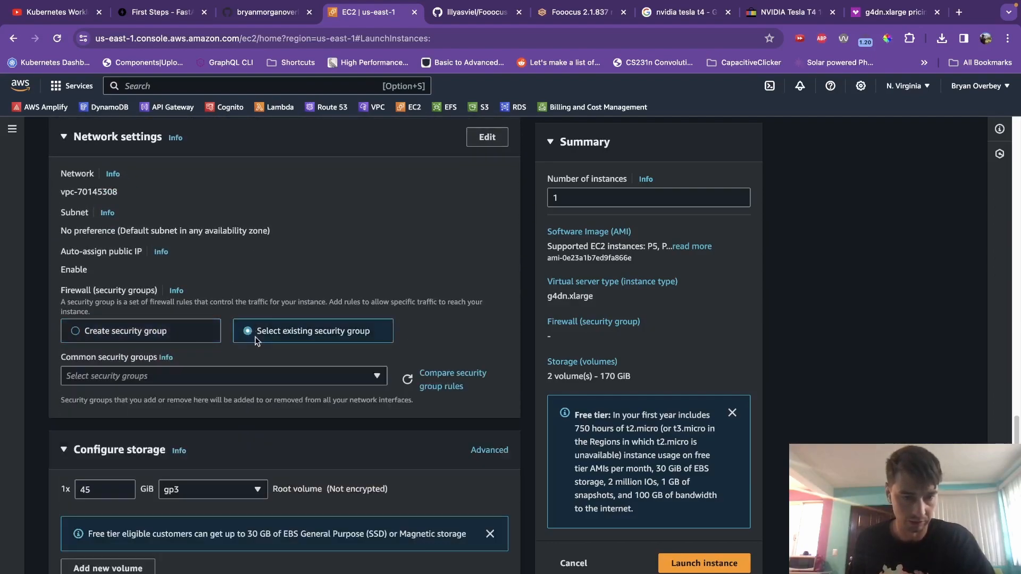
Step: Attach the default security group, set a 128 GiB root volume, and launch
left_click(223, 375)
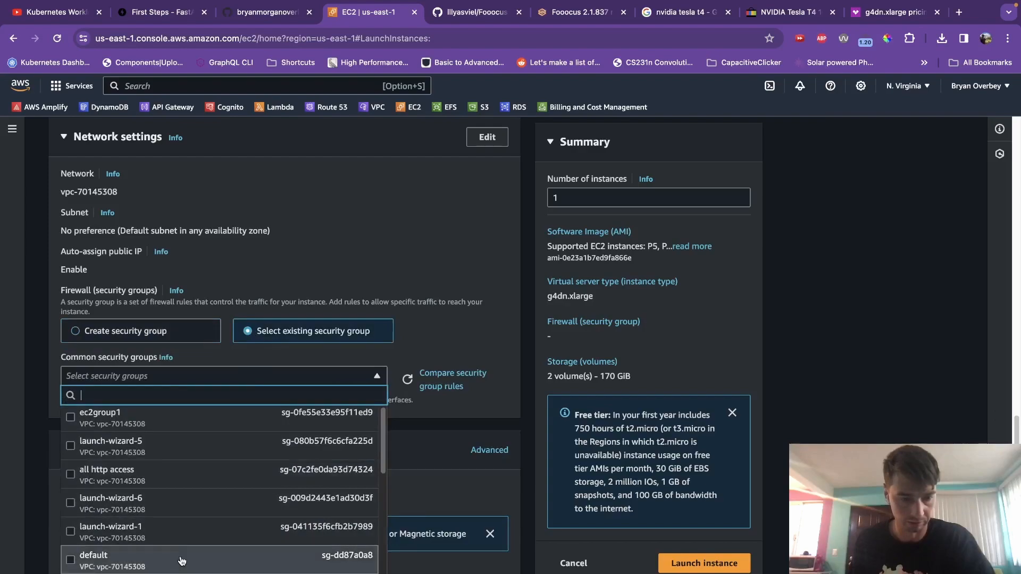
left_click(93, 555)
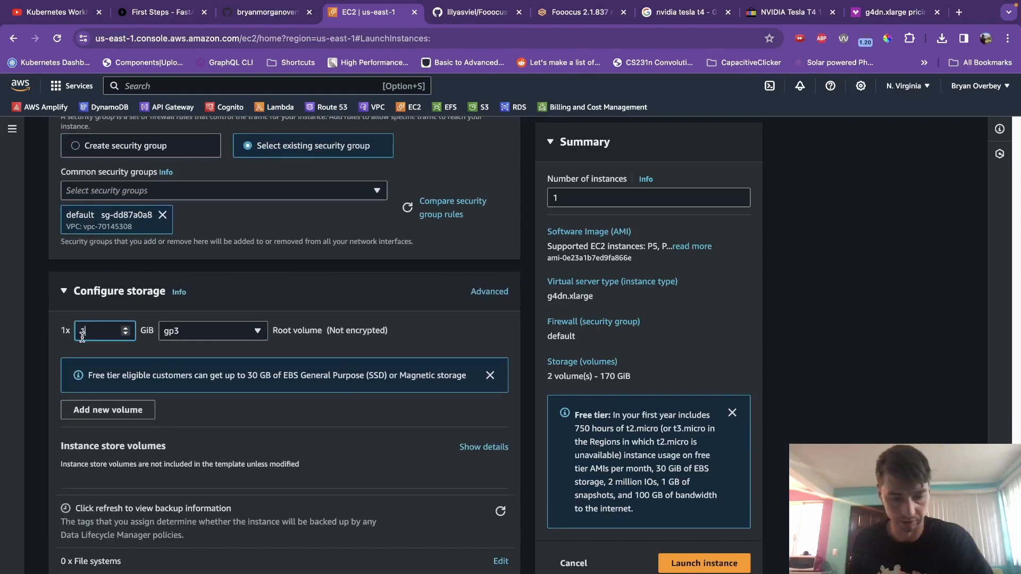
type("128")
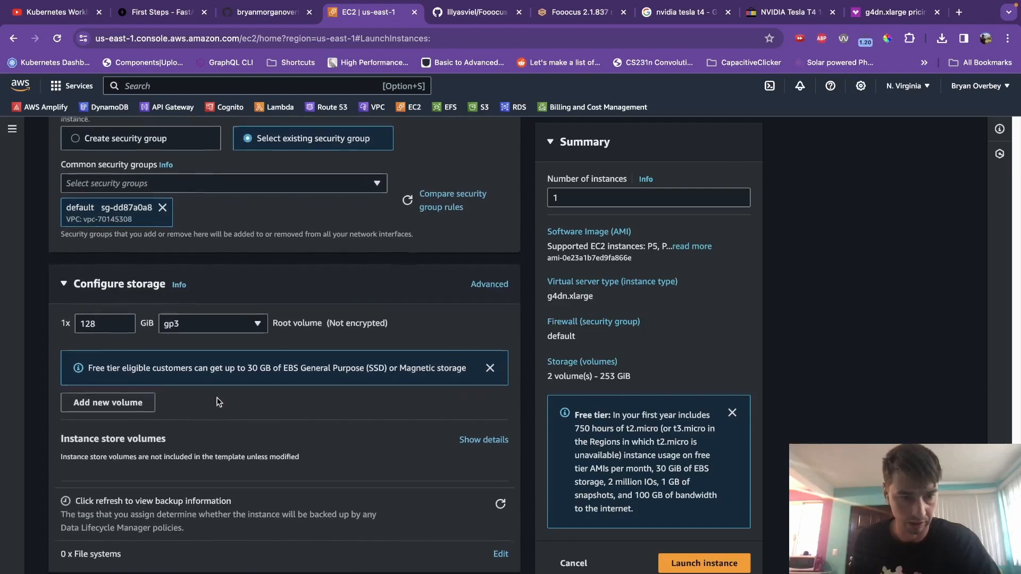
scroll("down", 3)
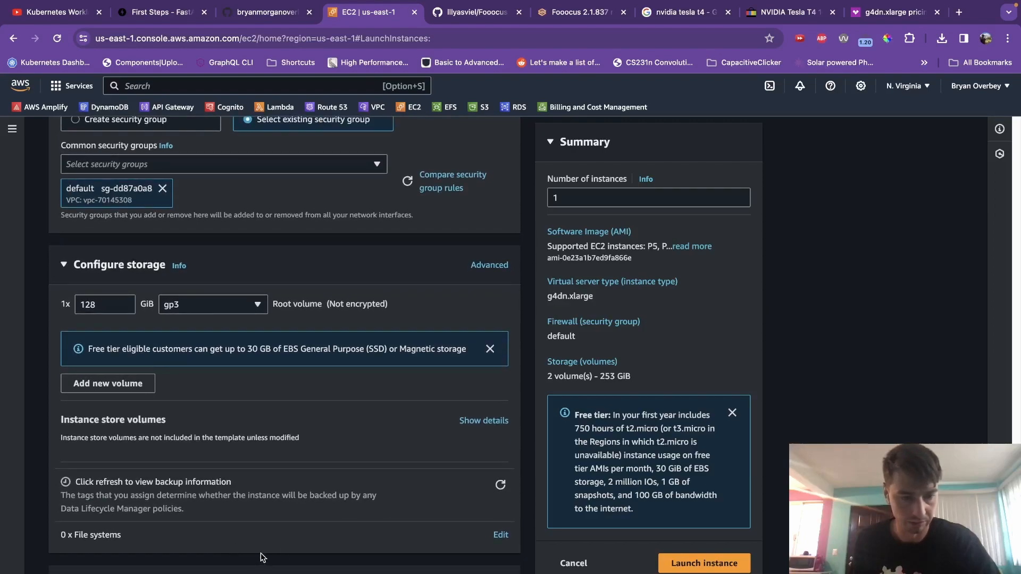
left_click(702, 562)
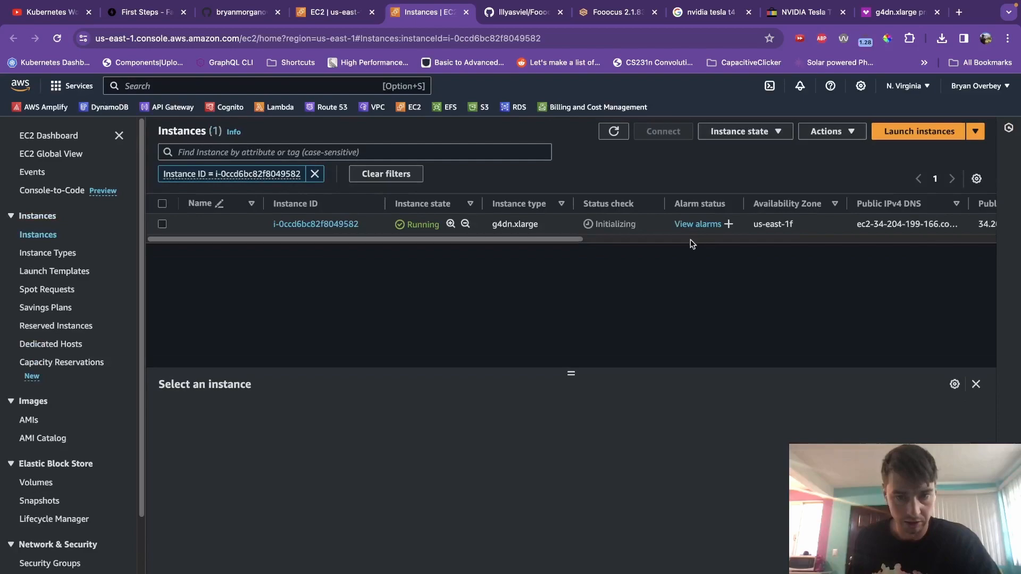
Step: Select the running g4dn.xlarge instance and inspect its SSH client example command
left_click(316, 224)
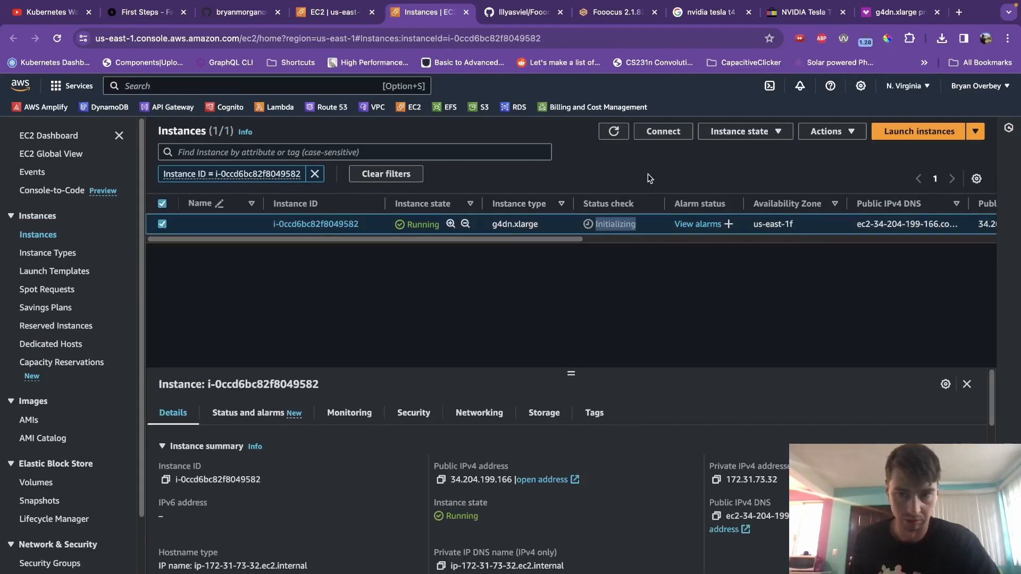
left_click(661, 130)
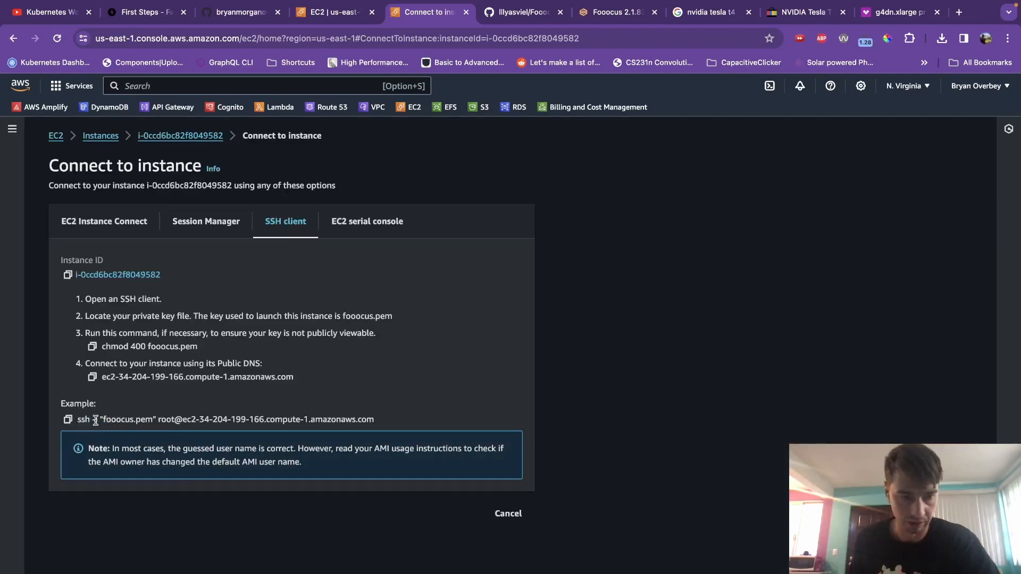
double_click(94, 419)
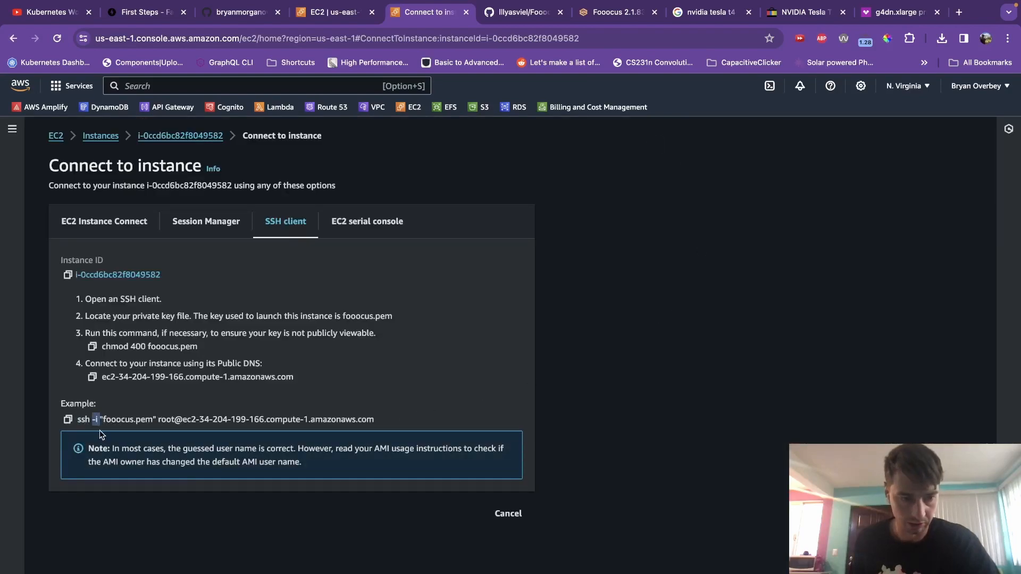
double_click(123, 419)
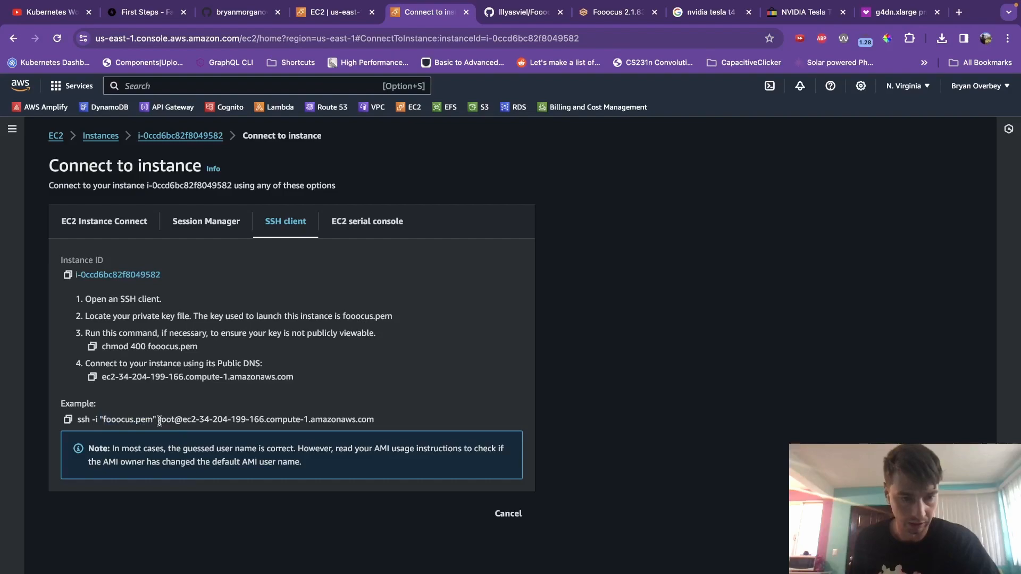
double_click(165, 419)
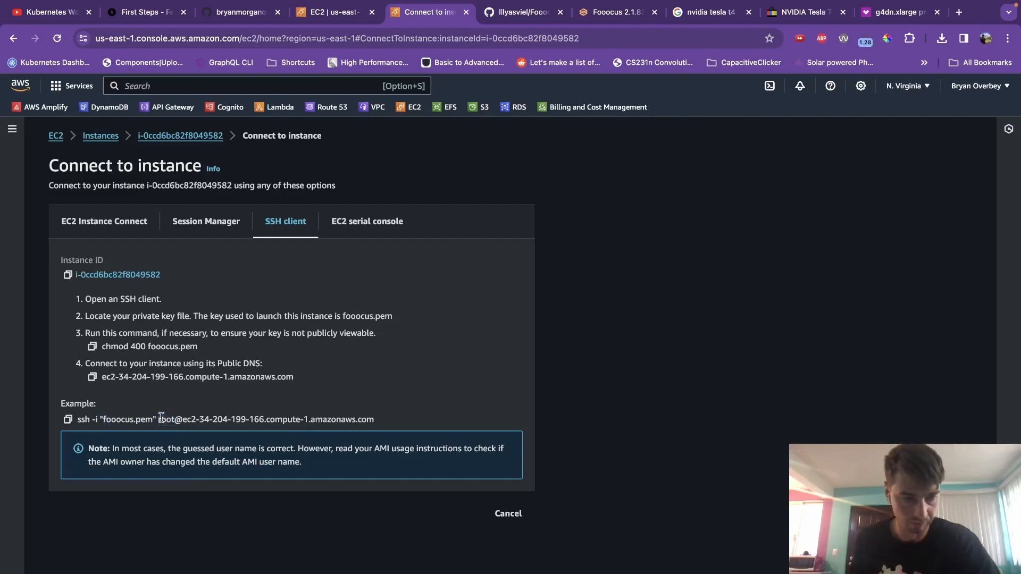
left_click(67, 418)
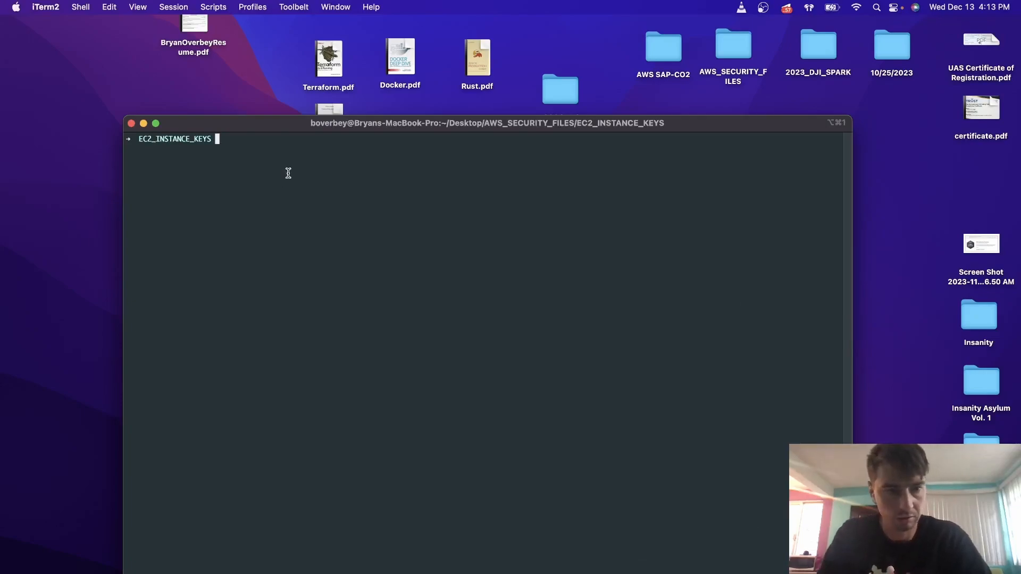
Step: List EC2_INSTANCE_KEYS to show fooocus.pem and begin typing chmod 400
type("ls")
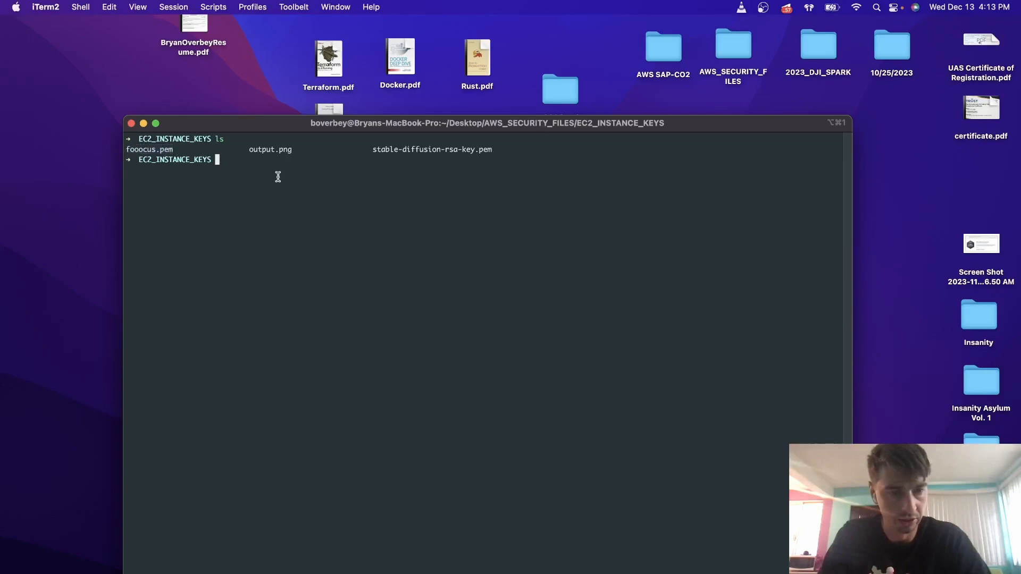
type("chmod")
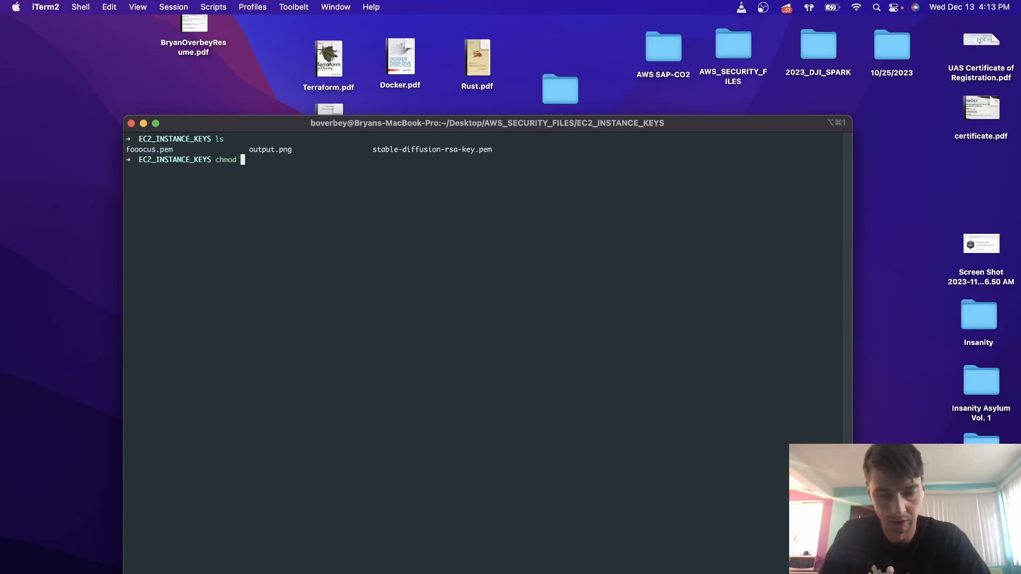
type("400")
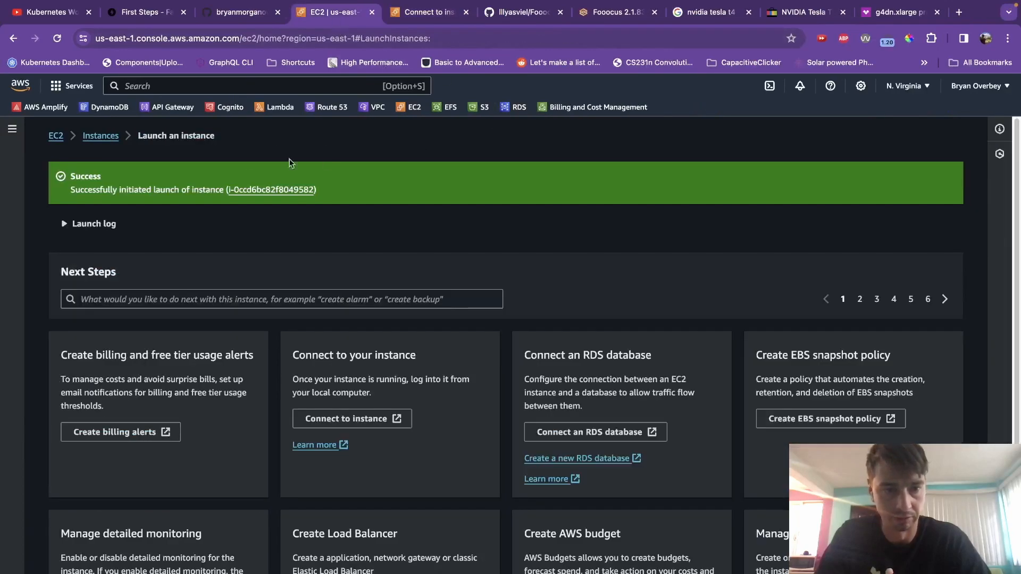
Step: Follow the launch banner's instance ID link to the new instance's summary
left_click(272, 189)
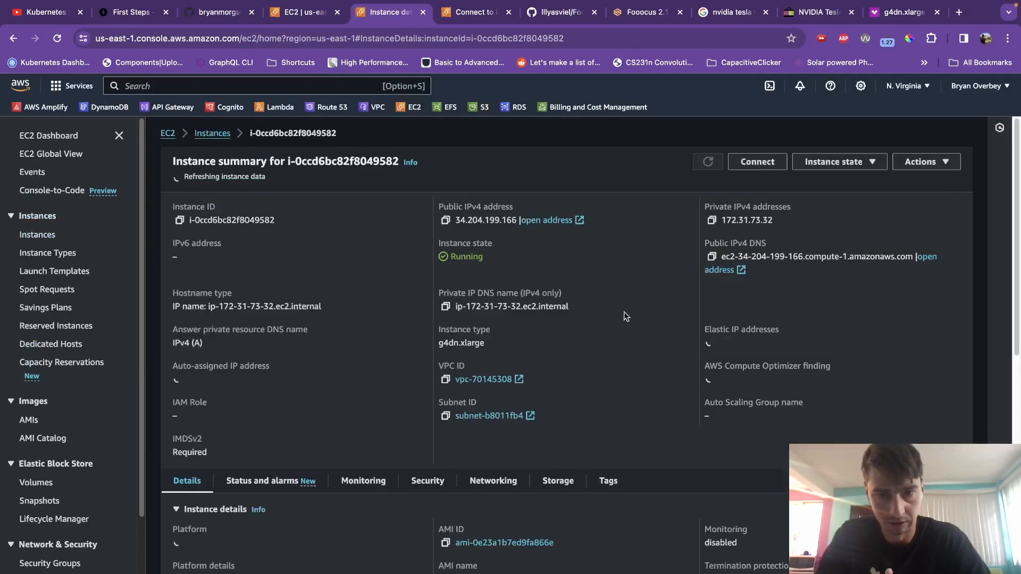
left_click(756, 161)
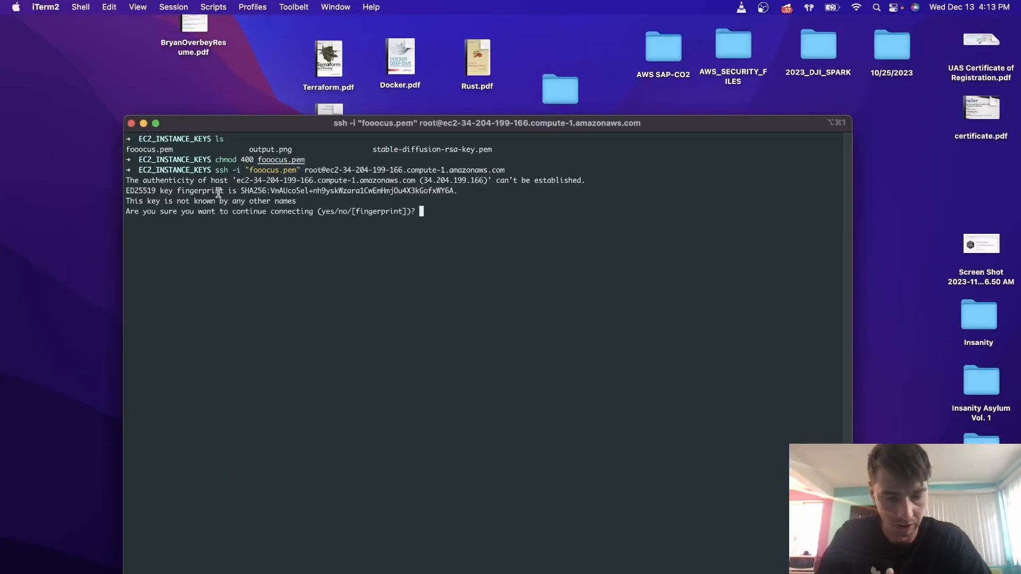
Step: Accept the host prompt with yes, then run pwd, ls and which python
type("yes")
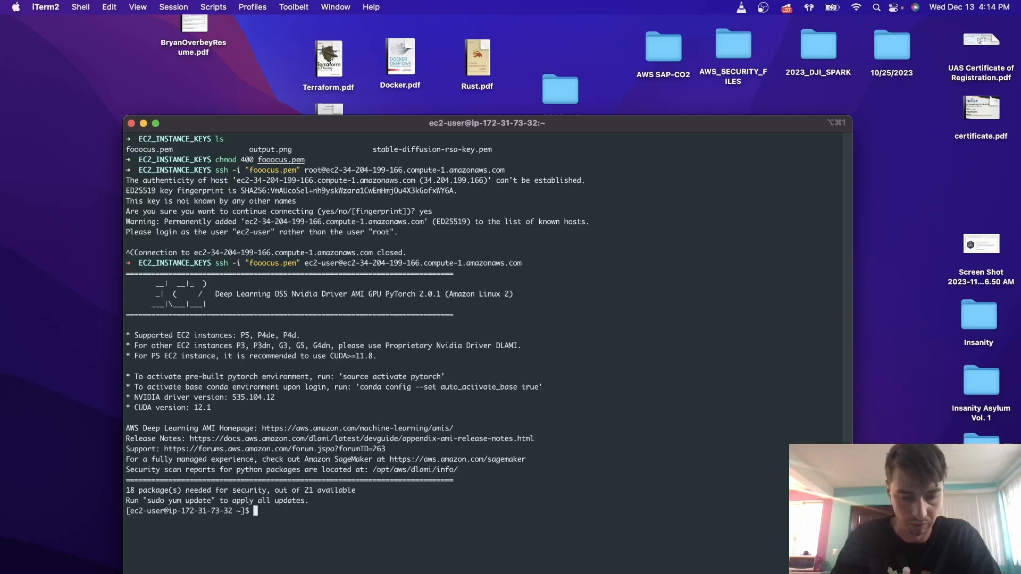
type("pwd")
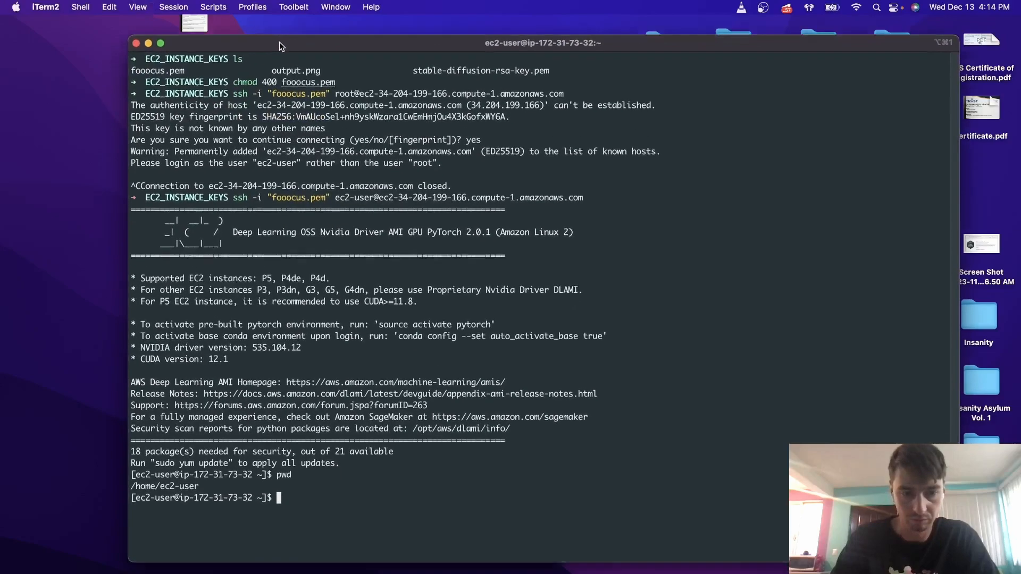
type("ls")
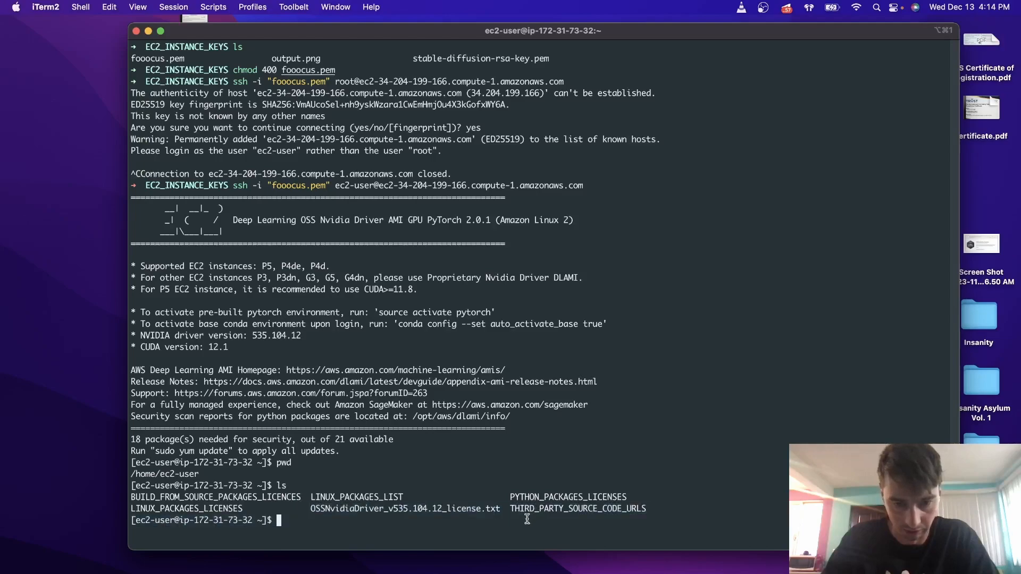
type("which python")
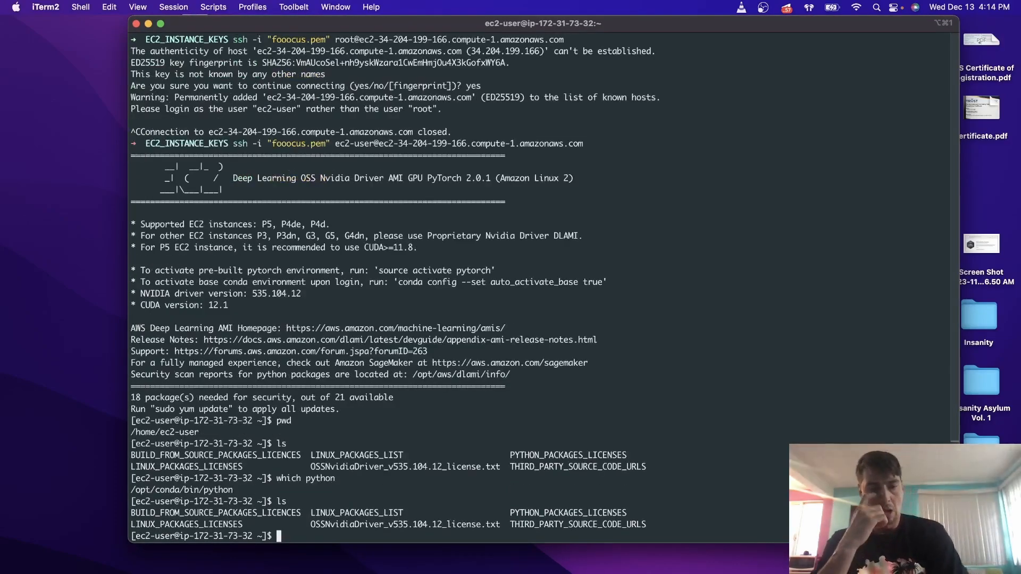
type("which")
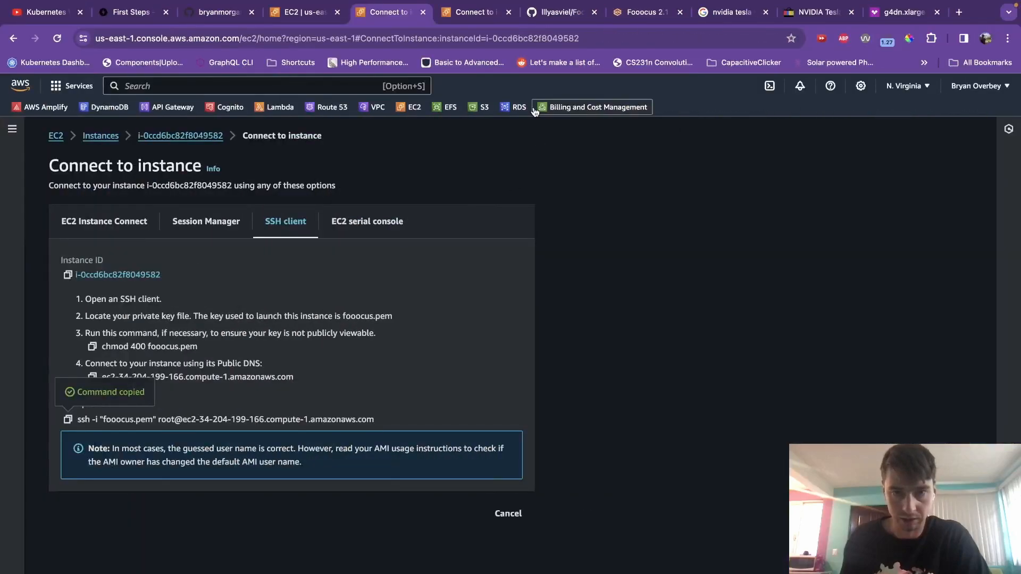
Step: Copy the Fooocus repository's HTTPS clone URL from the GitHub Code menu
left_click(557, 11)
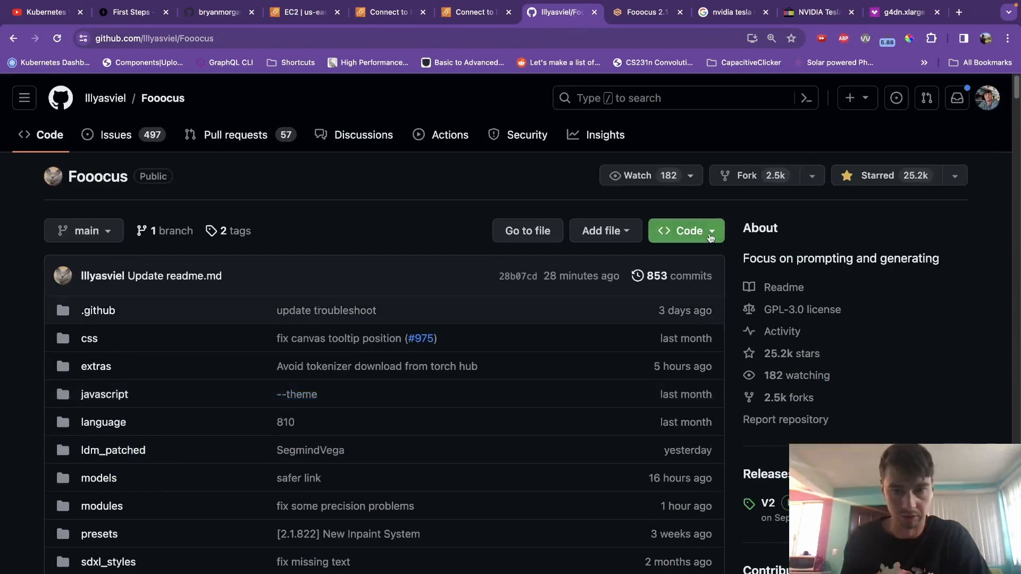
left_click(686, 230)
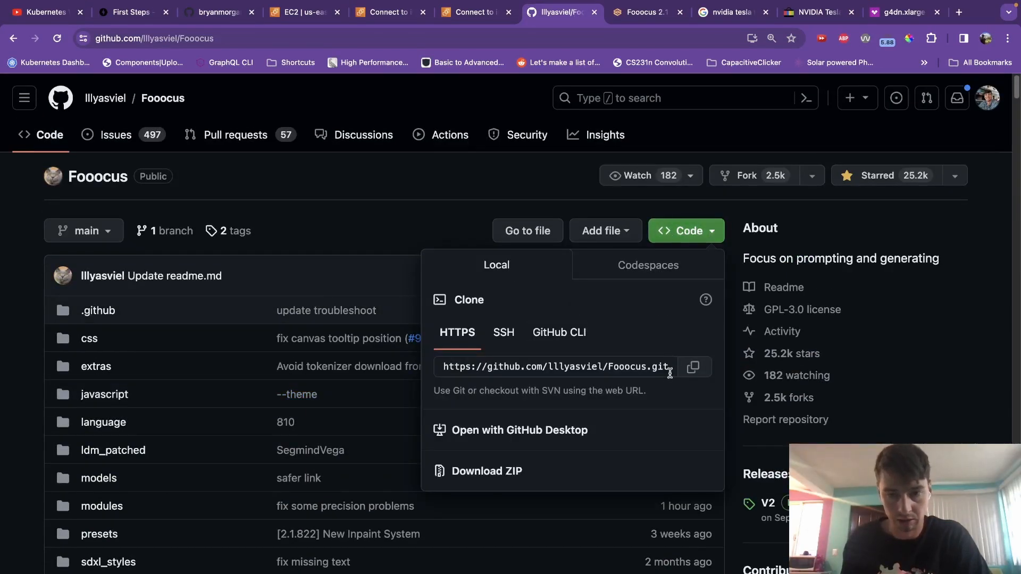
left_click(692, 367)
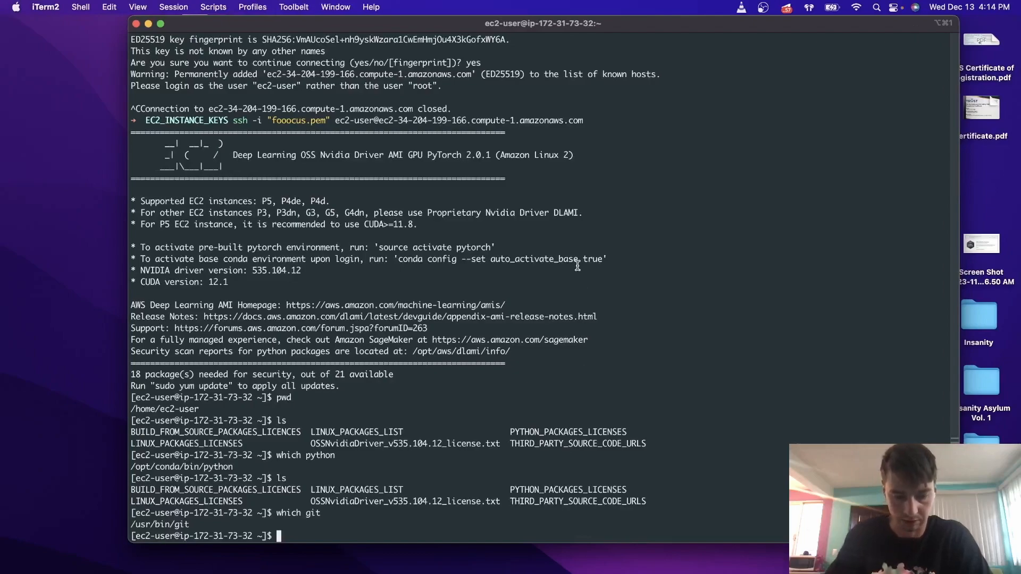
Step: Clone lllyasviel/Fooocus.git, enter Fooocus/, and start pip install -r requirements_versions.txt
type("git clone https://github.com/lllyasviel/Fooocus.git")
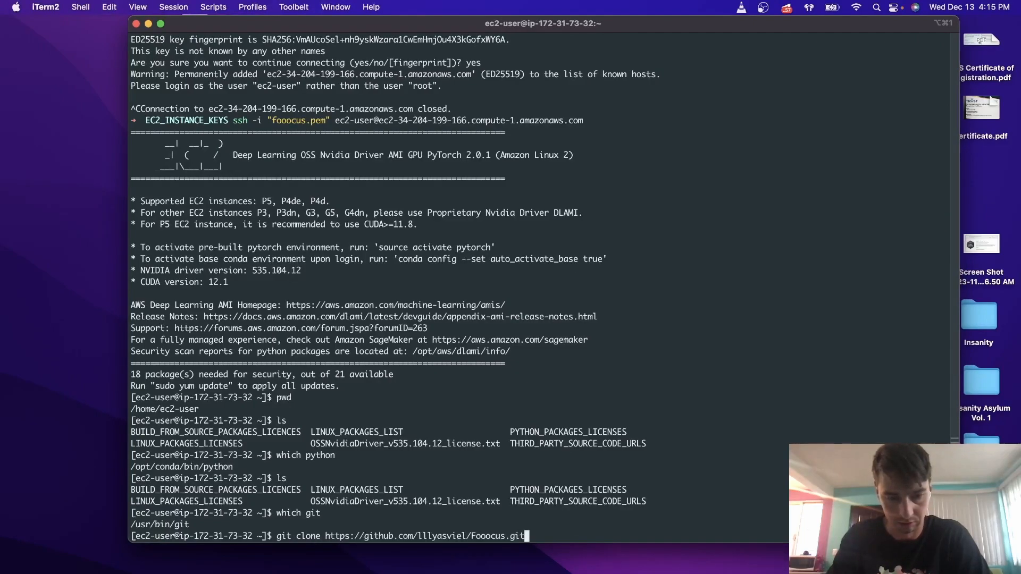
key("enter")
type("c")
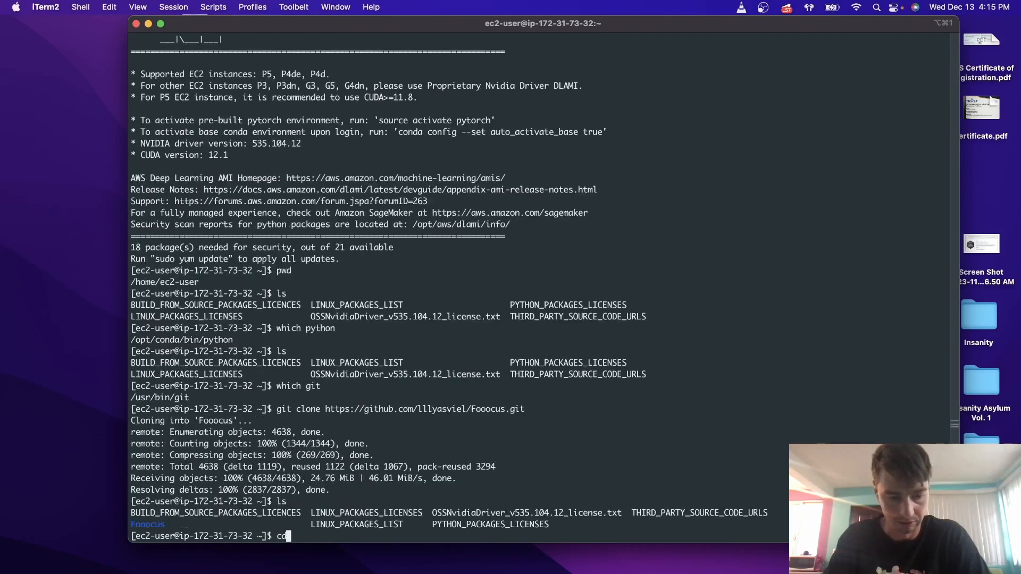
type("d Fooocus/")
type("ls")
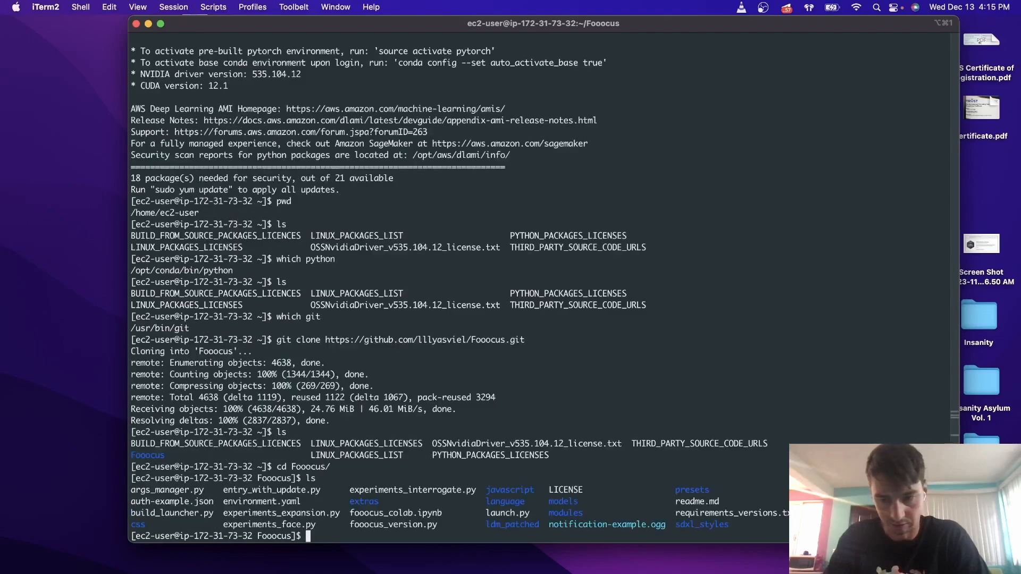
type("which")
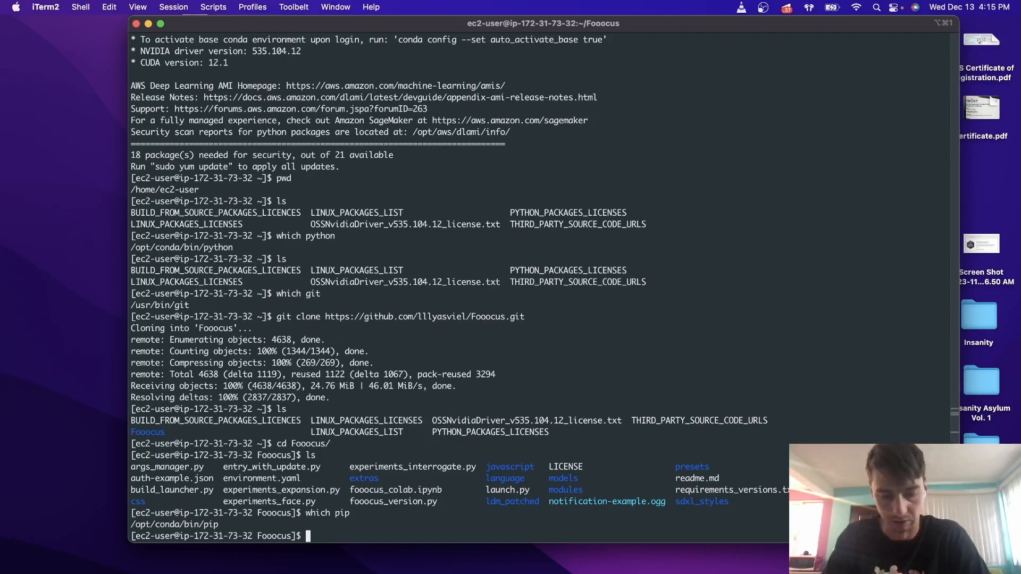
type("pip install -r")
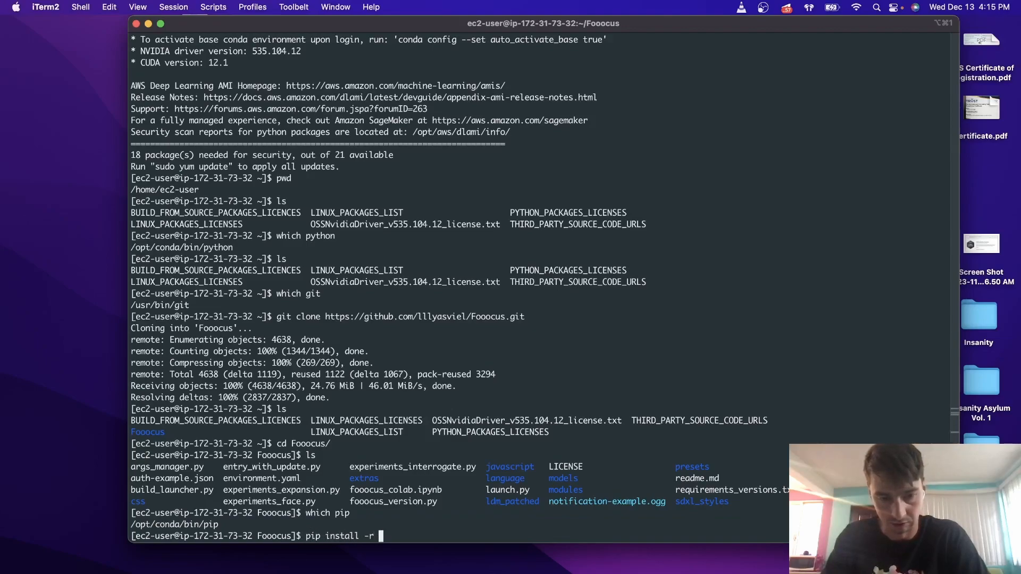
type("requirements_versions.txt")
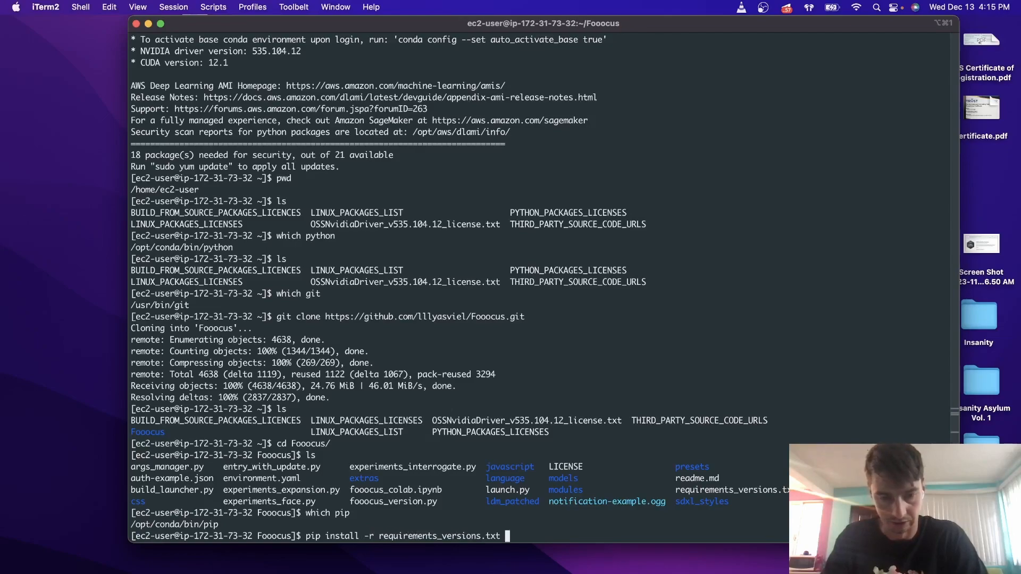
key("Return")
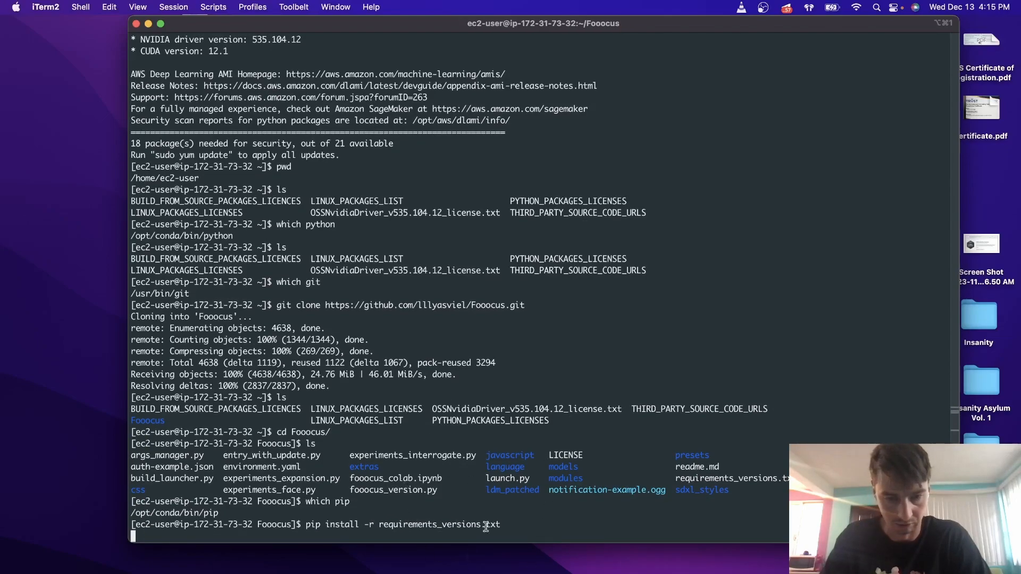
double_click(147, 420)
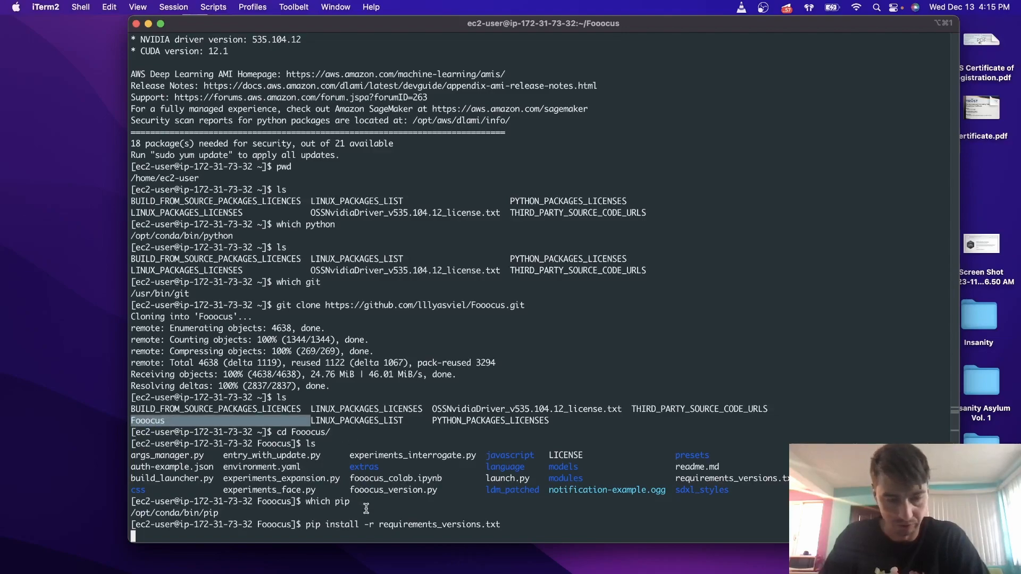
mouse_move(443, 466)
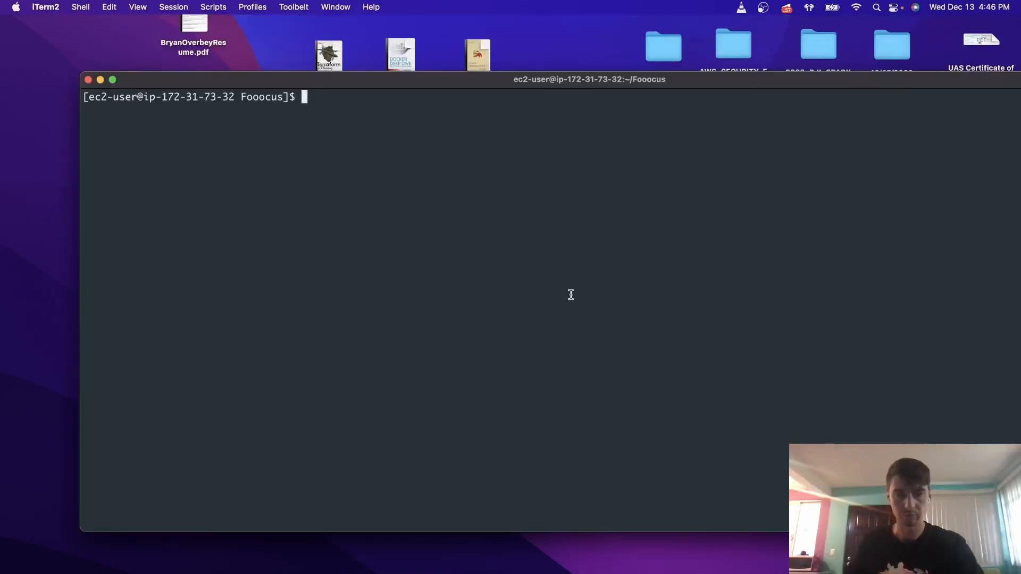
mouse_move(492, 183)
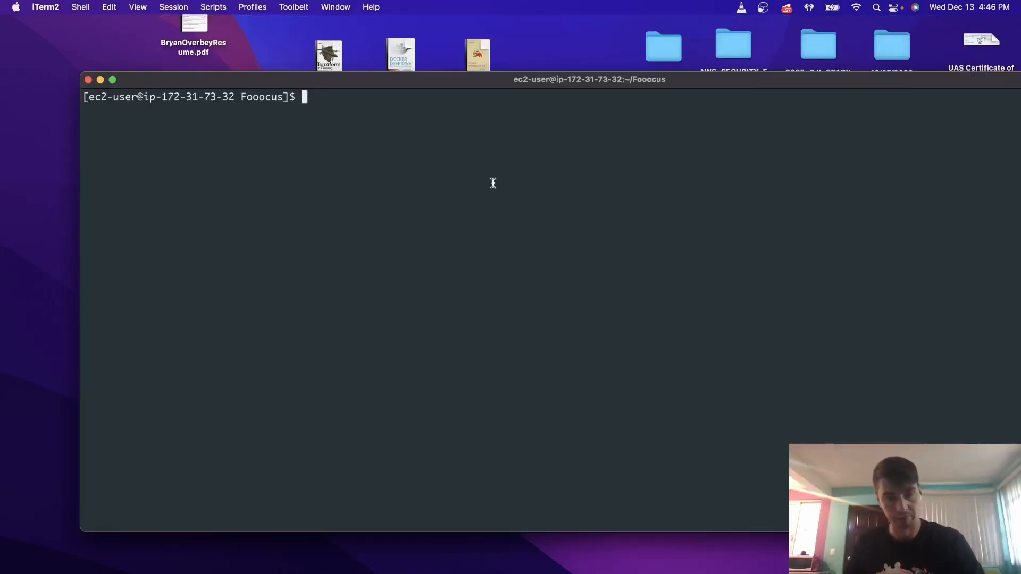
Step: List the Fooocus folder with ls, then move to the Chrome desktop
type("ls")
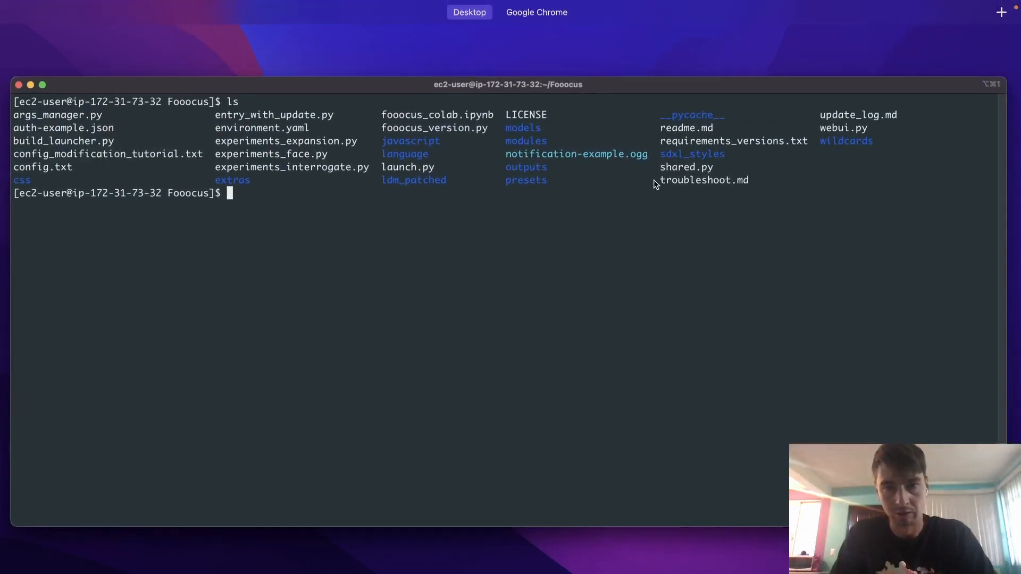
left_click(536, 12)
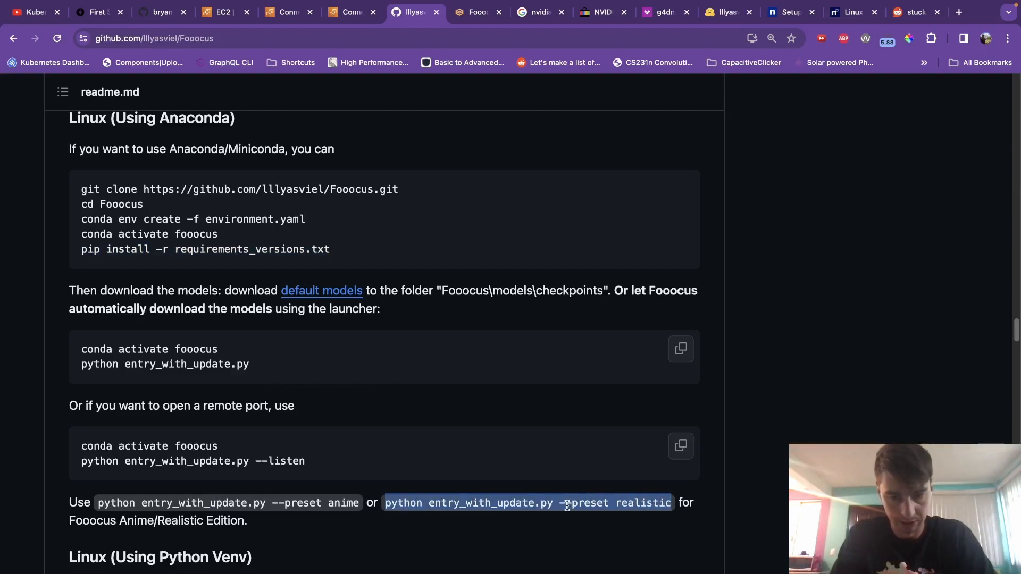
mouse_move(309, 519)
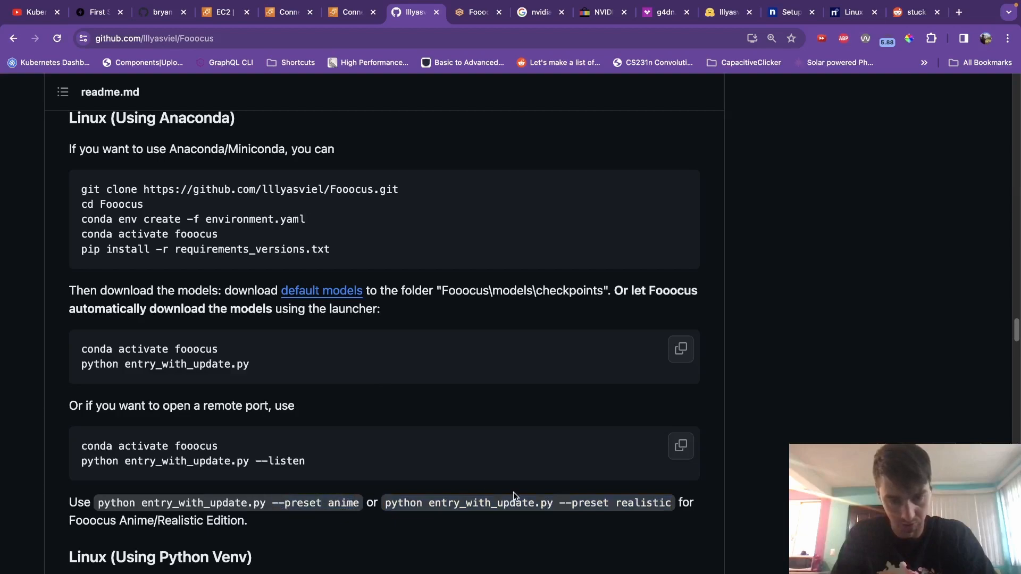
scroll("down", 3)
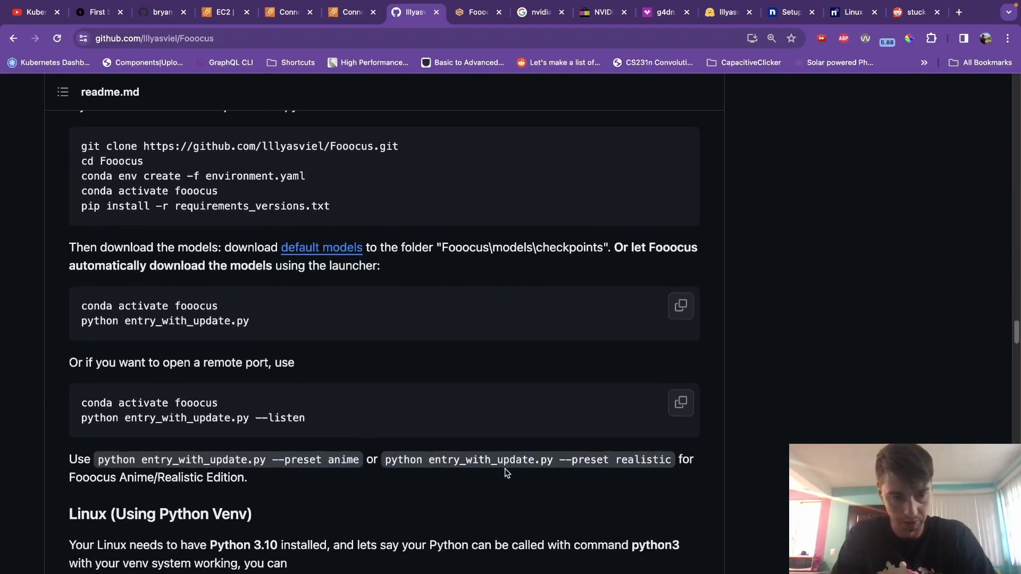
scroll("down", 3)
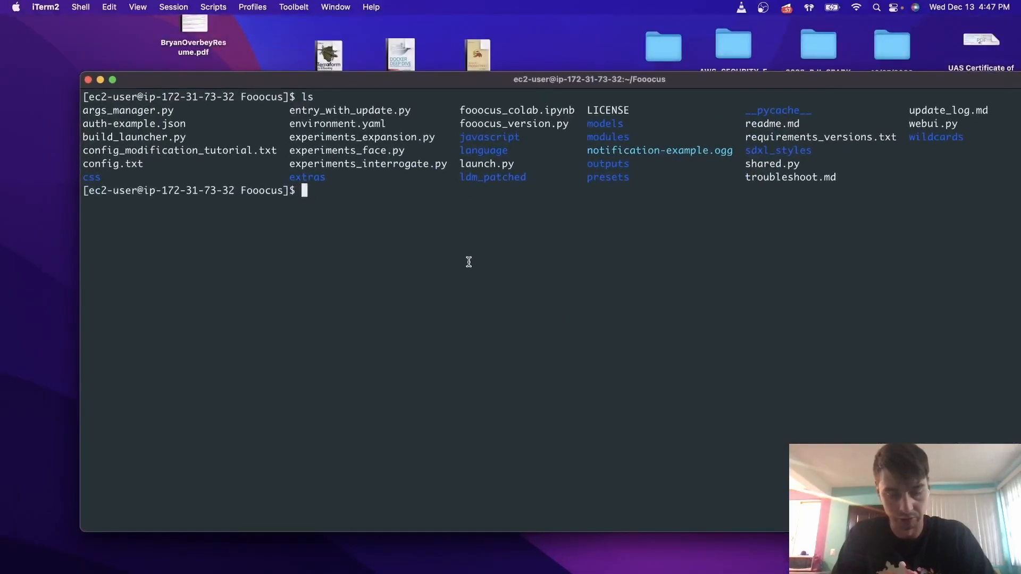
Step: Run python entry_with_update.py --preset realistic --share and follow the startup output
type("python entry_with_update.py --preset realistic --")
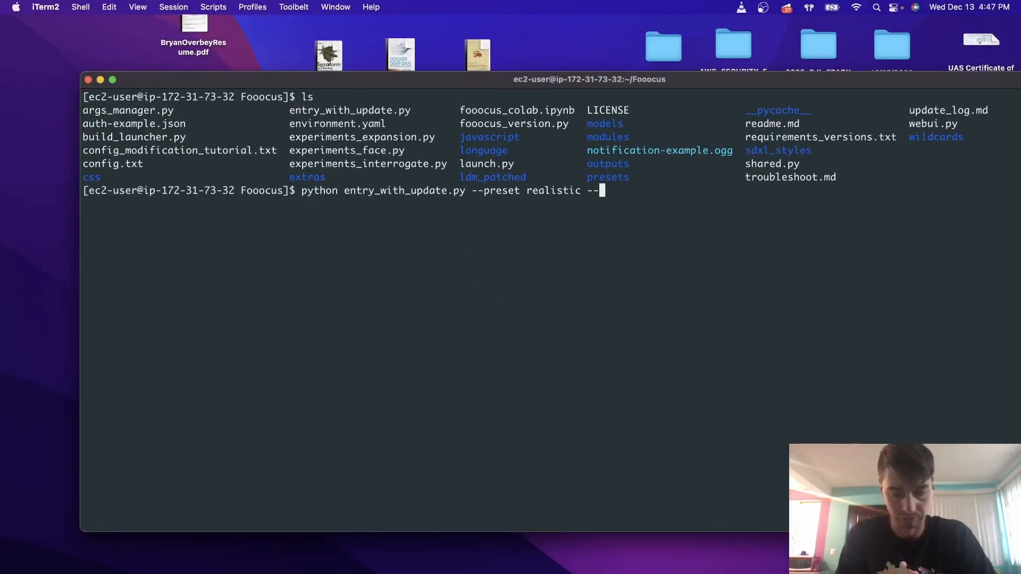
type("share")
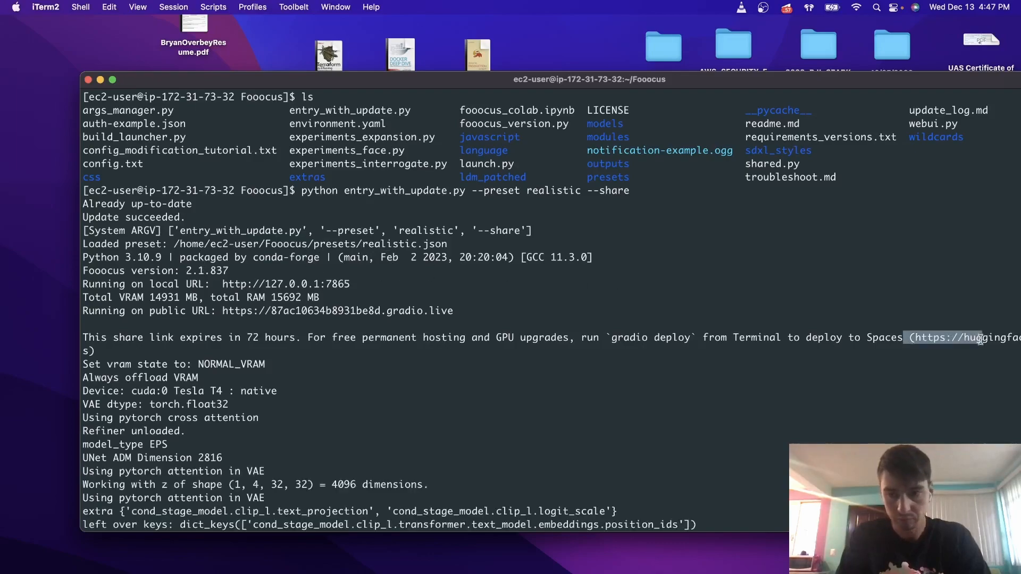
scroll("down", 3)
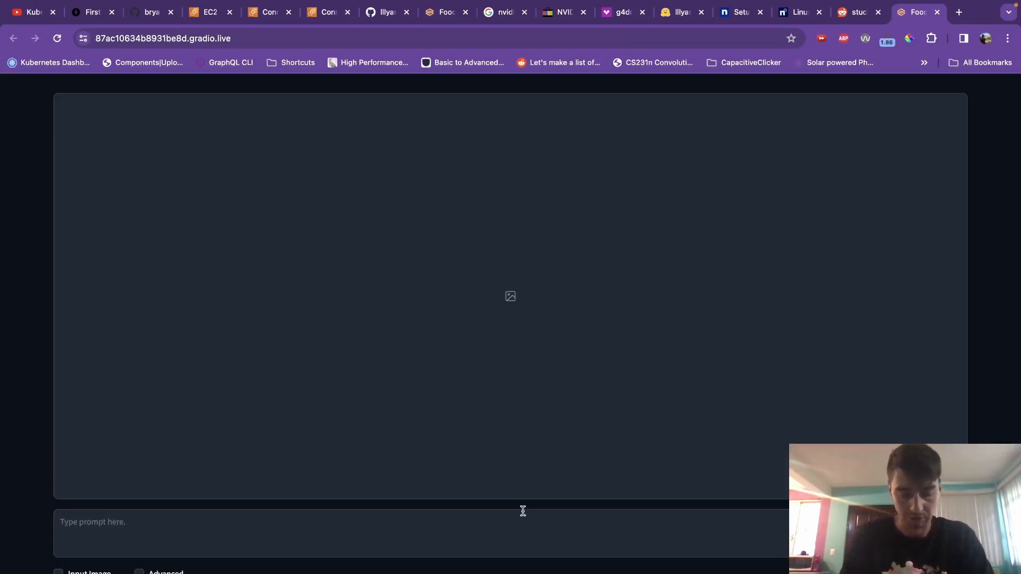
Step: Generate an image for the prompt 'tesla g4 graphics card', then go to the EC2 tab
type("test")
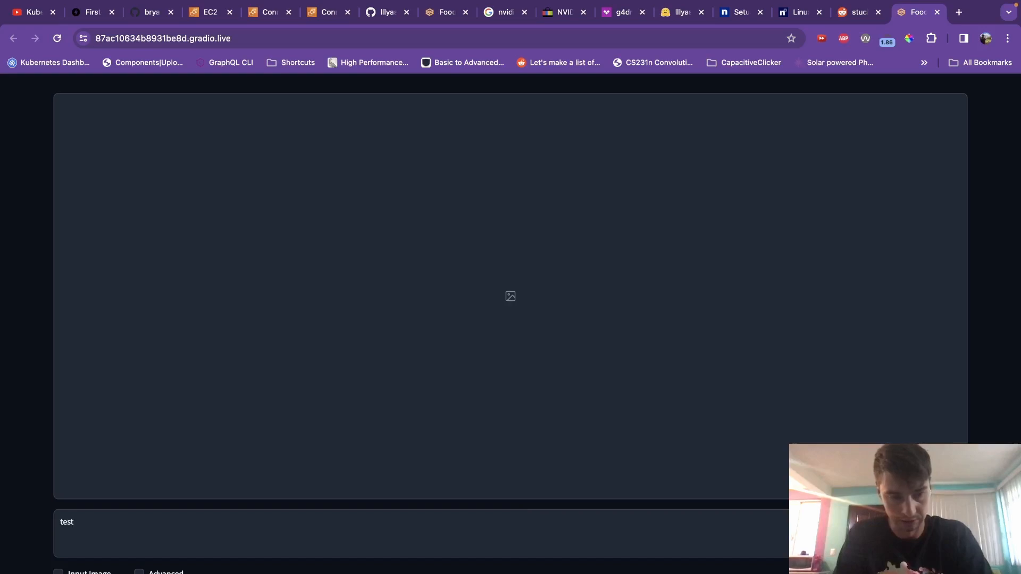
type("tesla g4 graphics card")
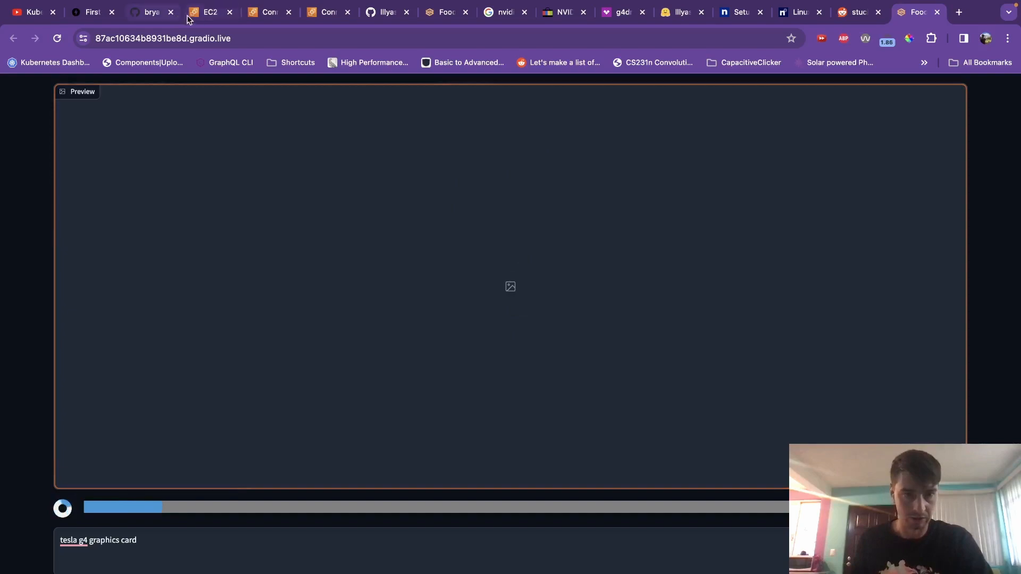
left_click(251, 12)
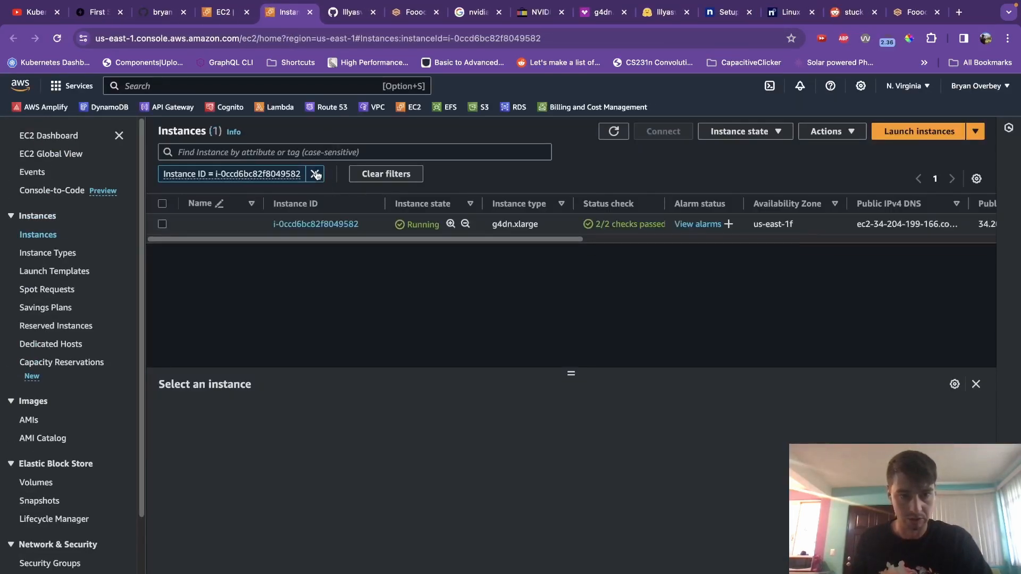
Step: Clear the instance filter, select the g4dn.xlarge, view its 128 GiB volumes, then return to Fooocus
left_click(316, 174)
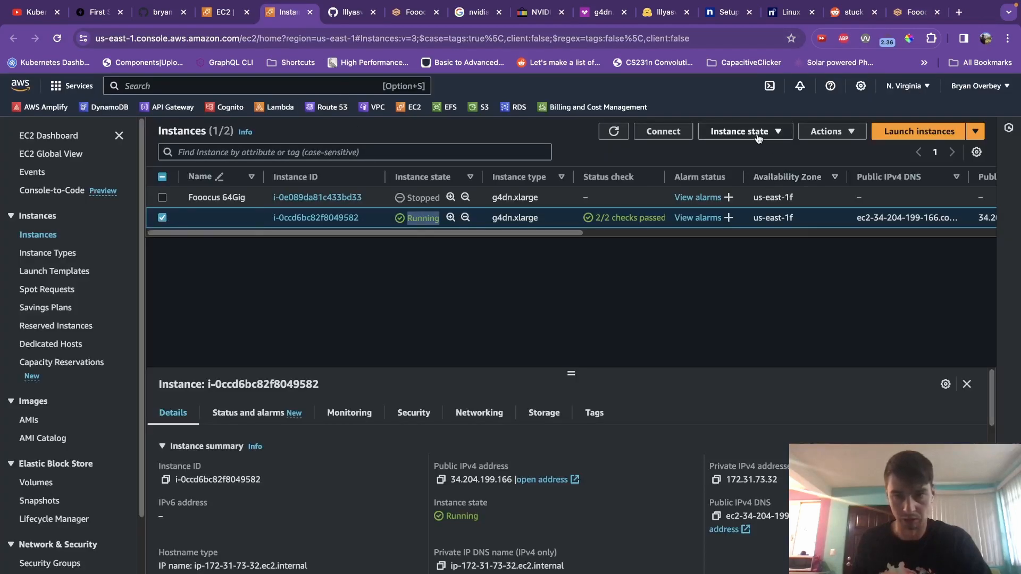
left_click(744, 130)
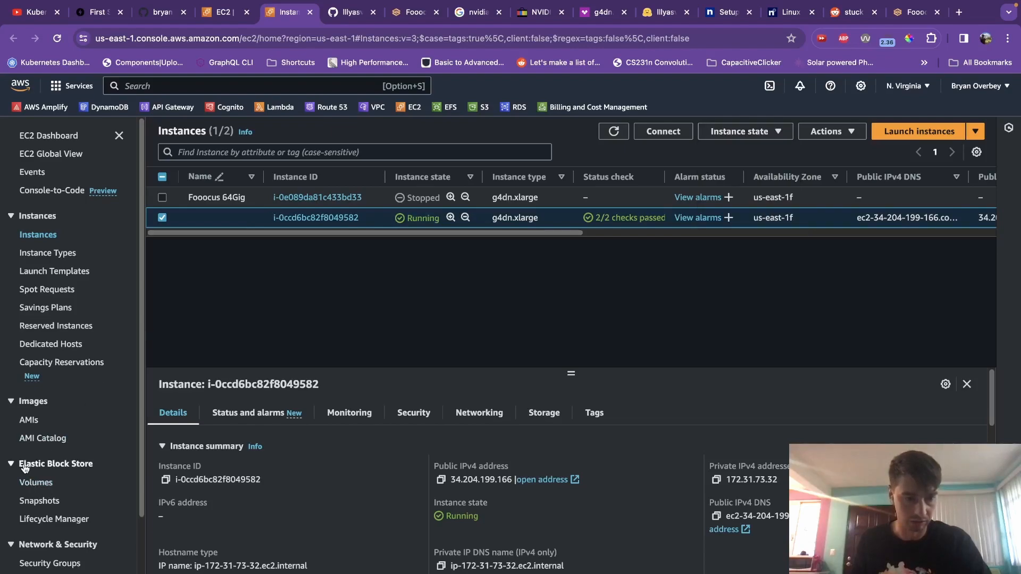
left_click(36, 481)
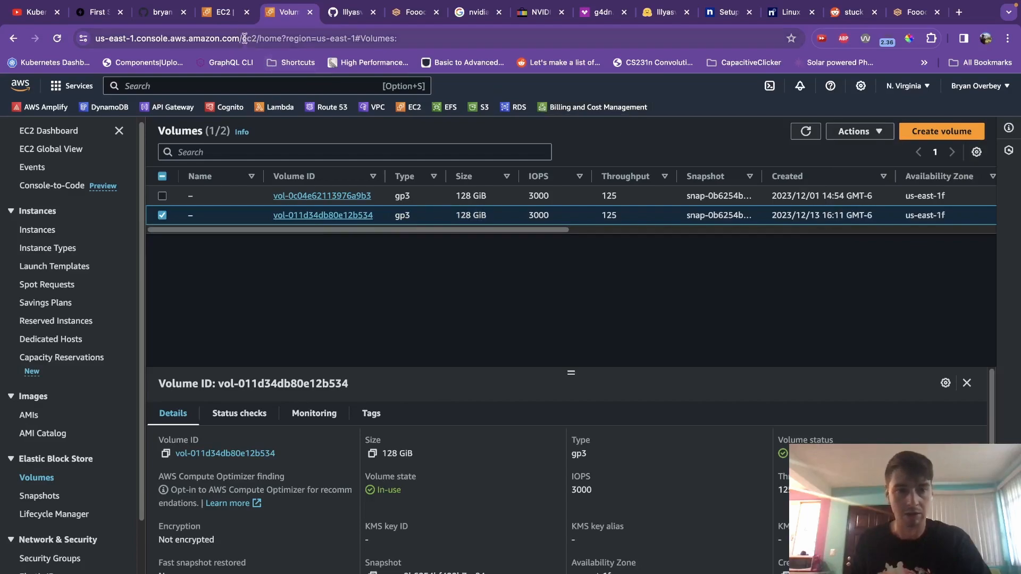
left_click(911, 11)
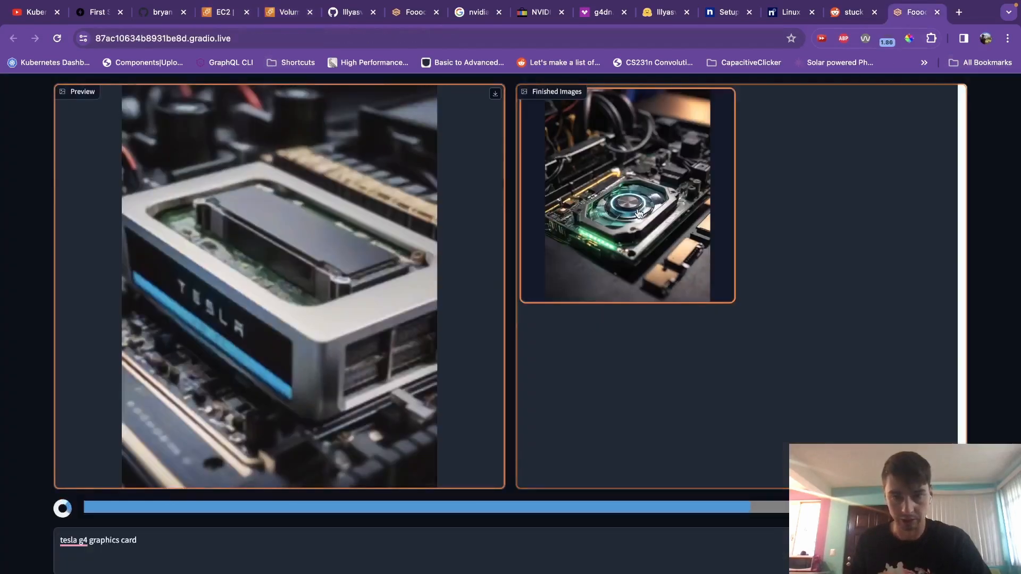